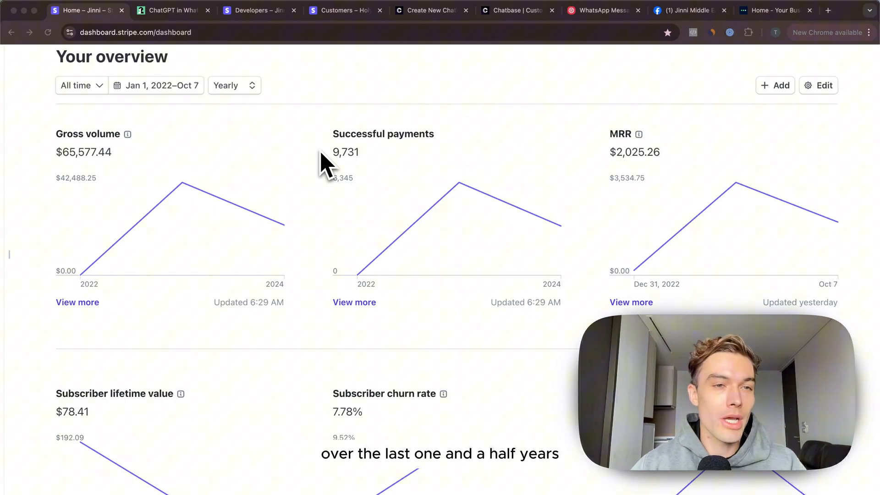
mouse_move(116, 122)
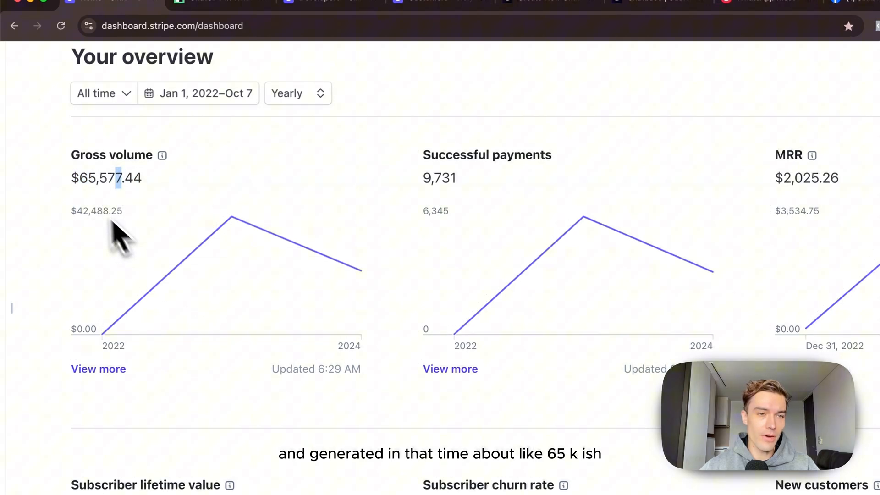
mouse_move(423, 95)
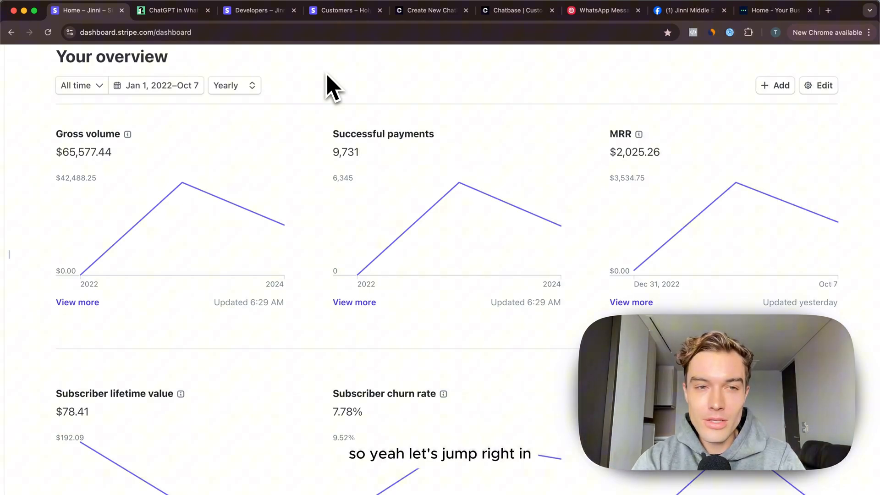
mouse_move(255, 90)
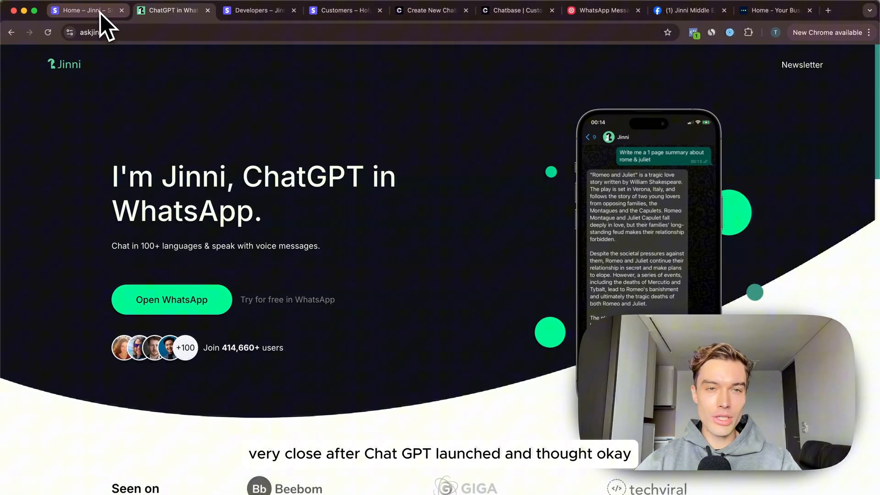
mouse_move(87, 10)
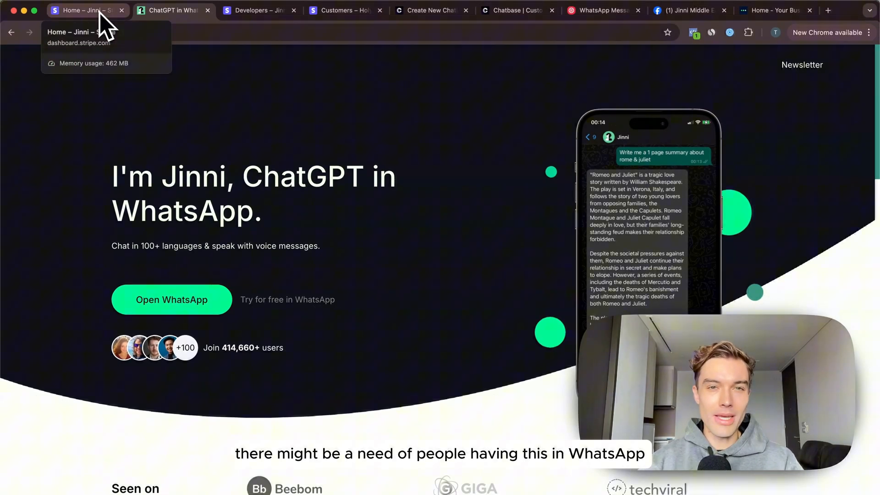
mouse_move(283, 124)
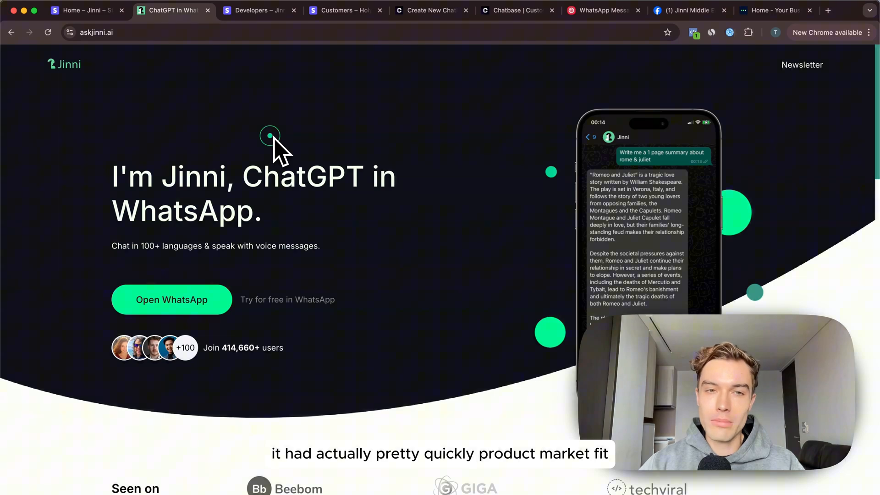
mouse_move(314, 191)
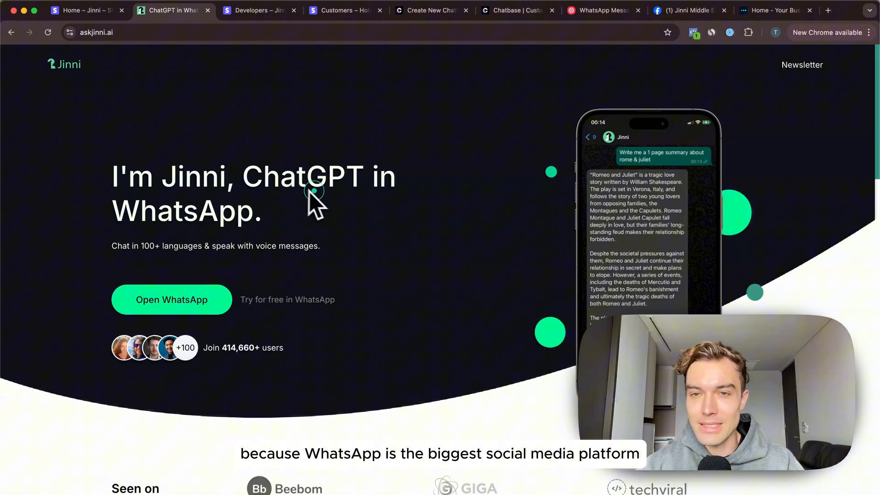
mouse_move(616, 264)
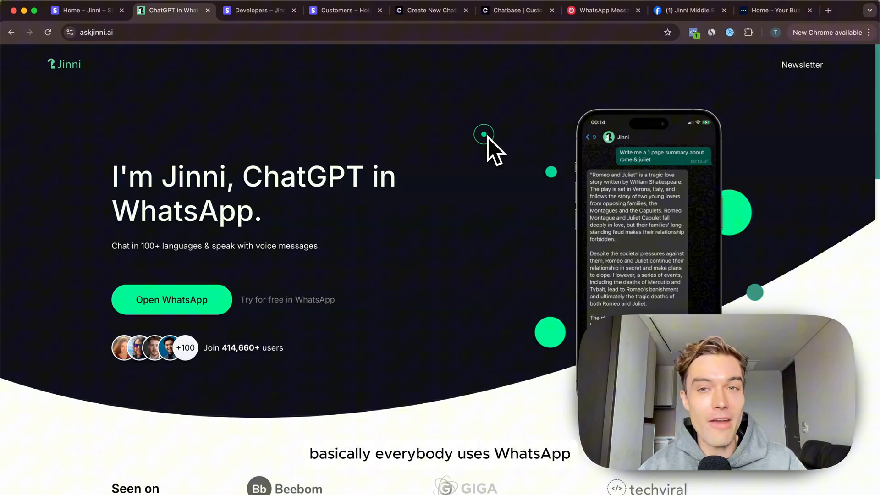
mouse_move(158, 166)
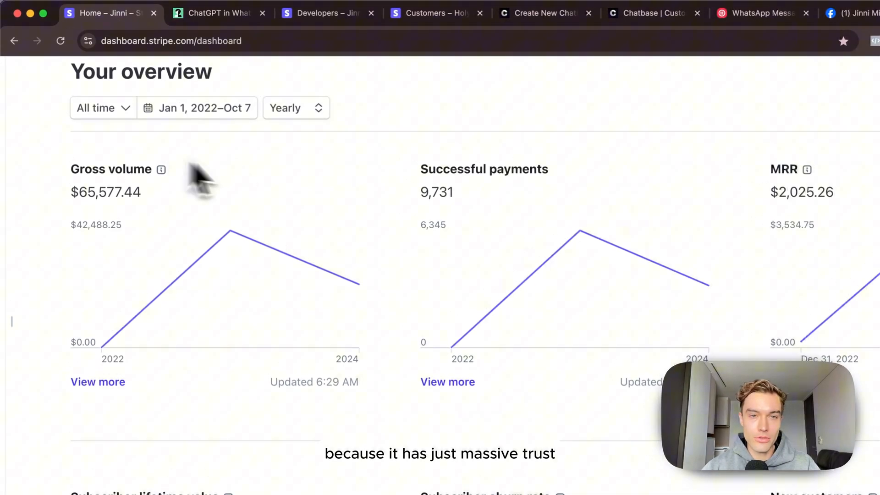
mouse_move(163, 169)
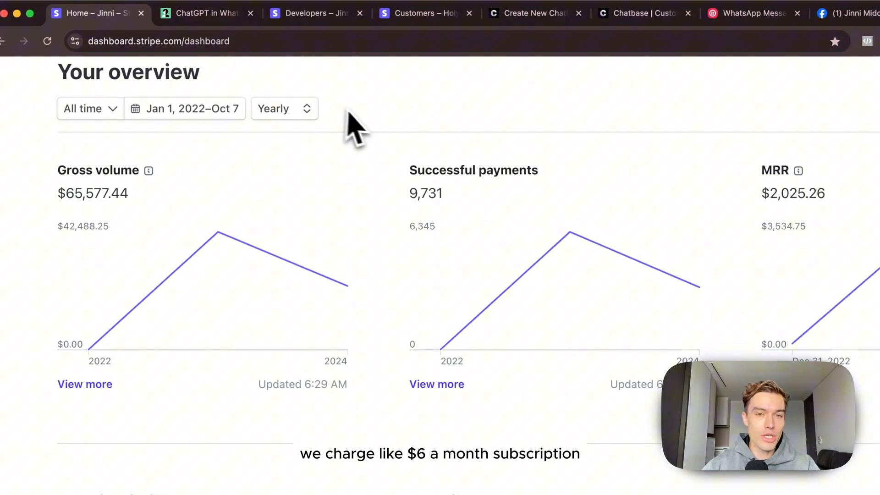
mouse_move(367, 126)
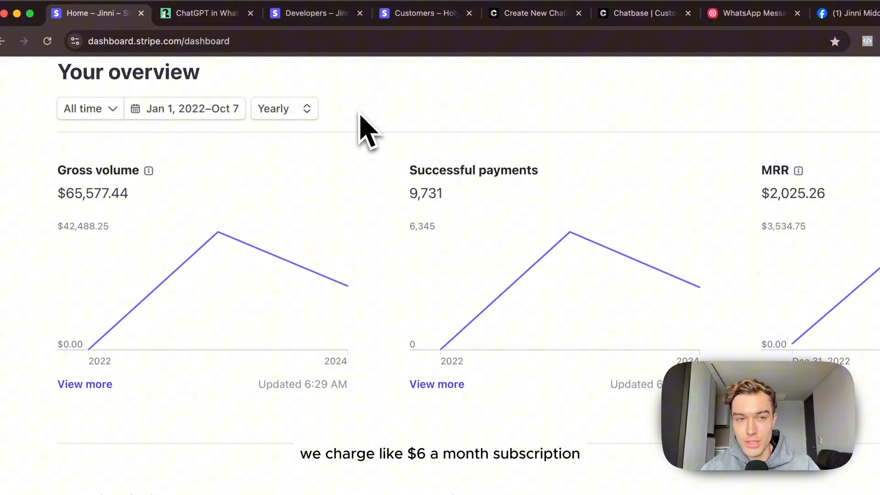
Return to the Stripe Home overview with gross volume, successful payments and MRR charts.
left_click(206, 13)
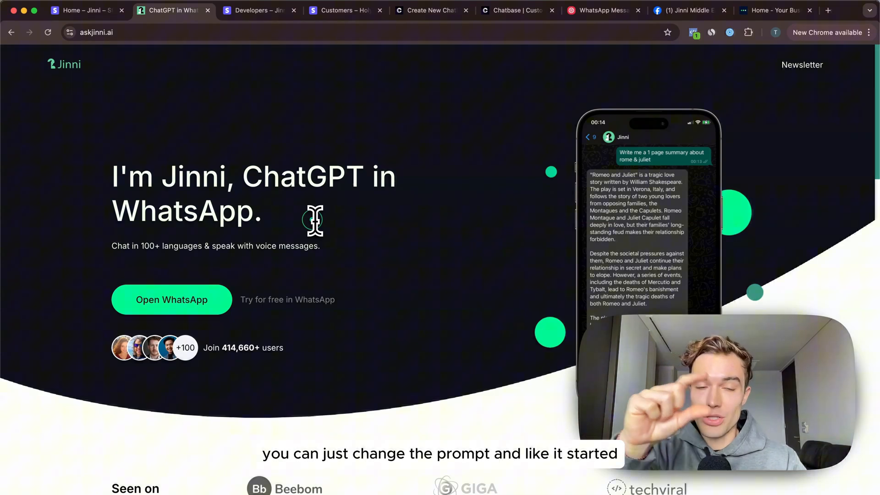
mouse_move(241, 201)
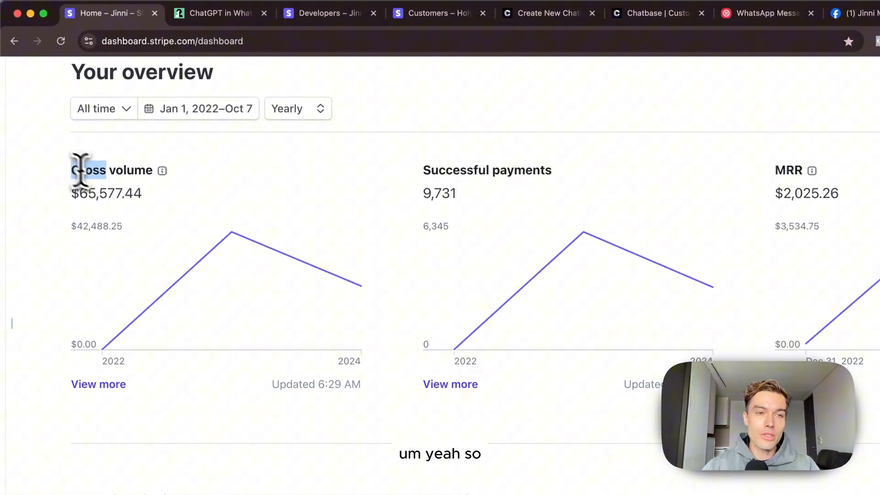
mouse_move(140, 198)
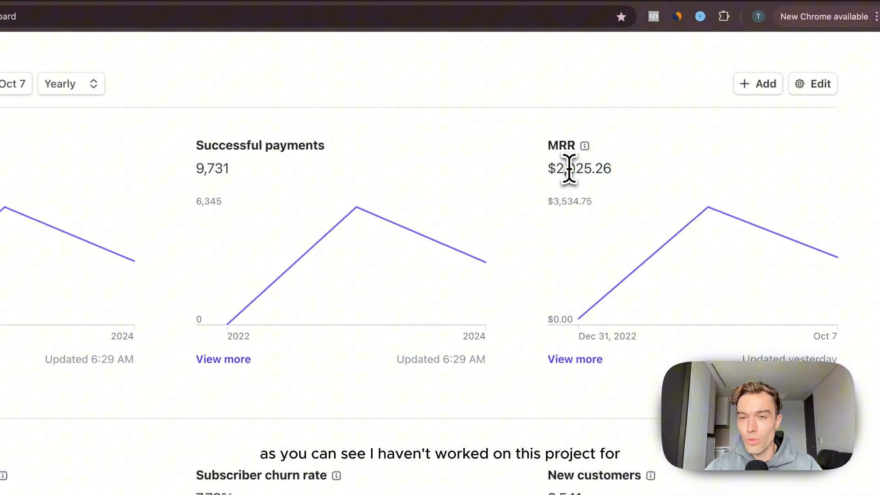
mouse_move(530, 179)
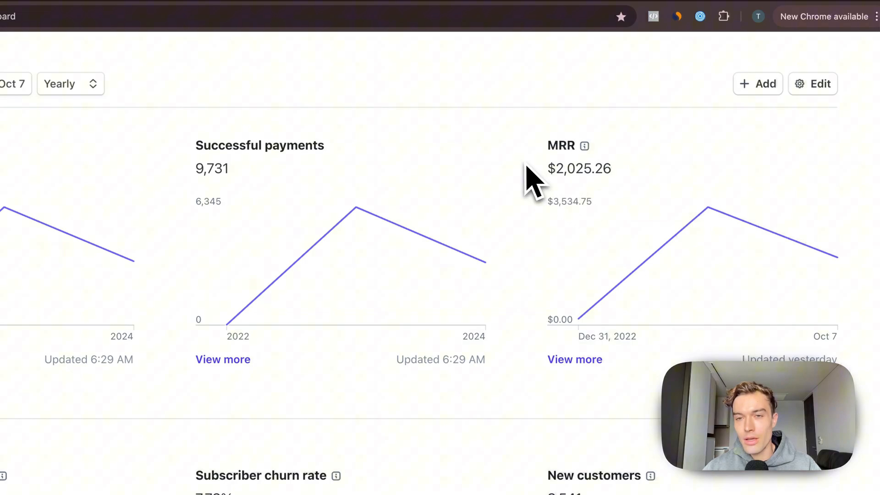
Scroll the Stripe overview to the Successful payments and MRR cards.
scroll("up", 3)
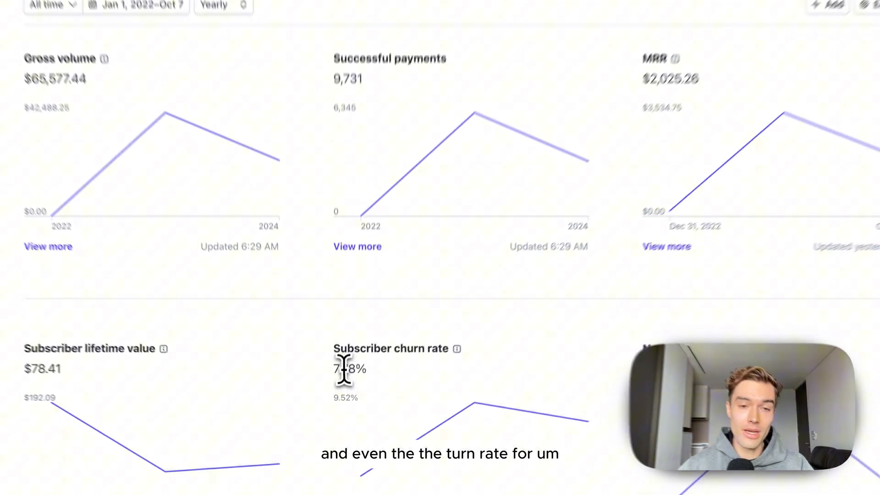
scroll("down", 3)
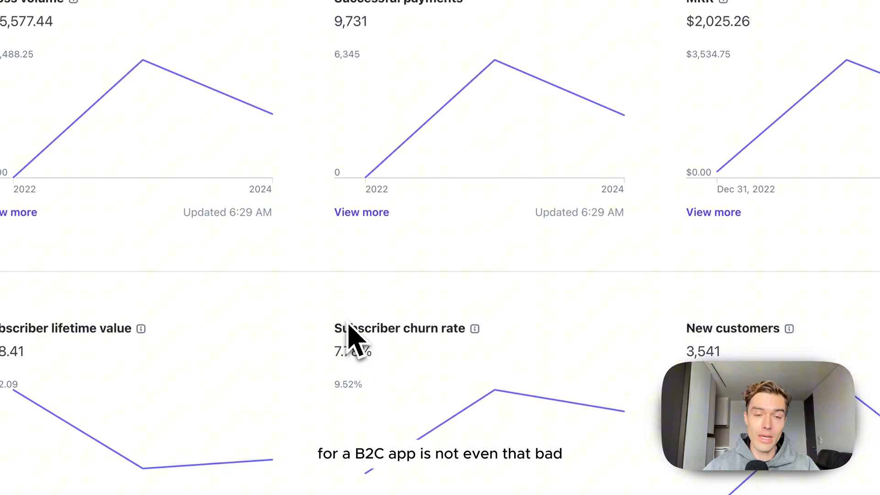
mouse_move(435, 410)
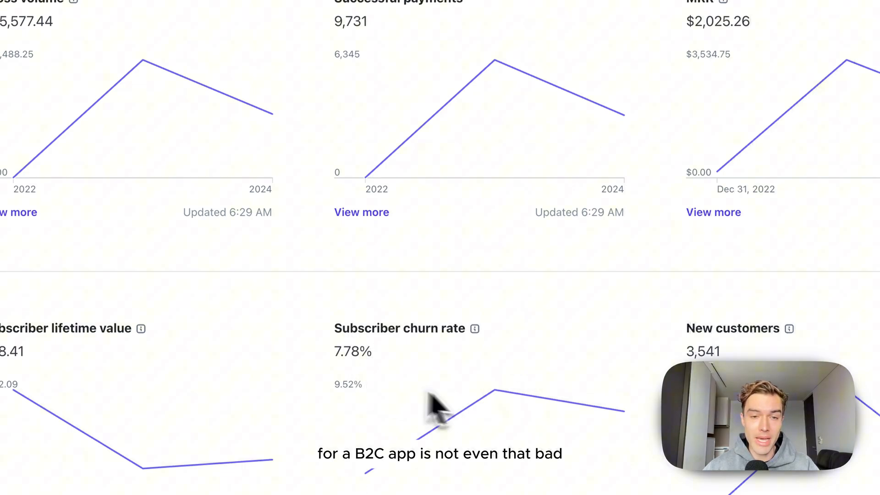
scroll("up", 3)
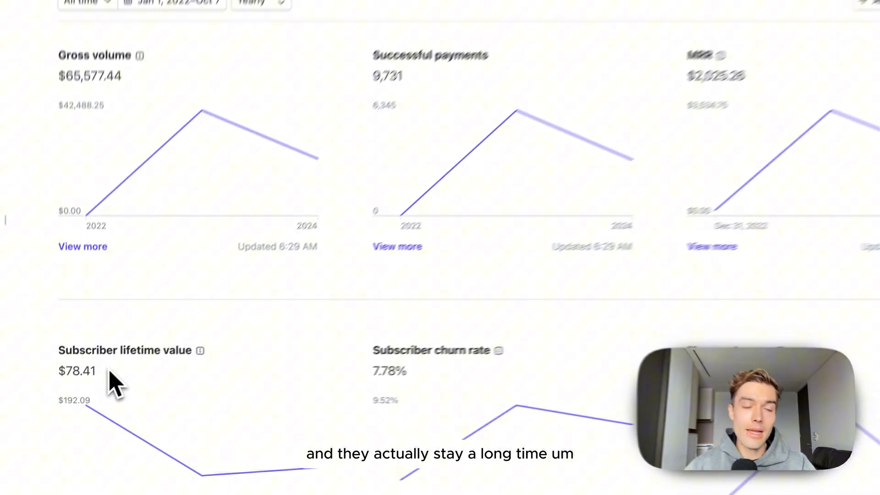
scroll("up", 3)
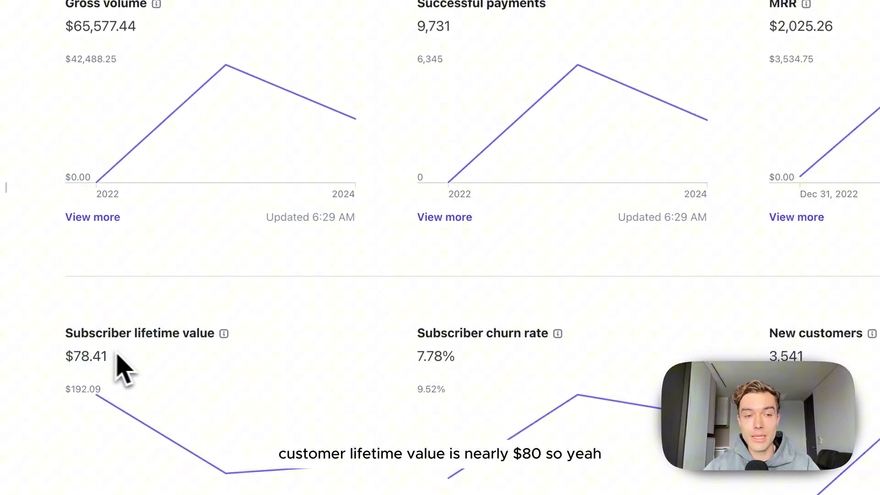
mouse_move(174, 376)
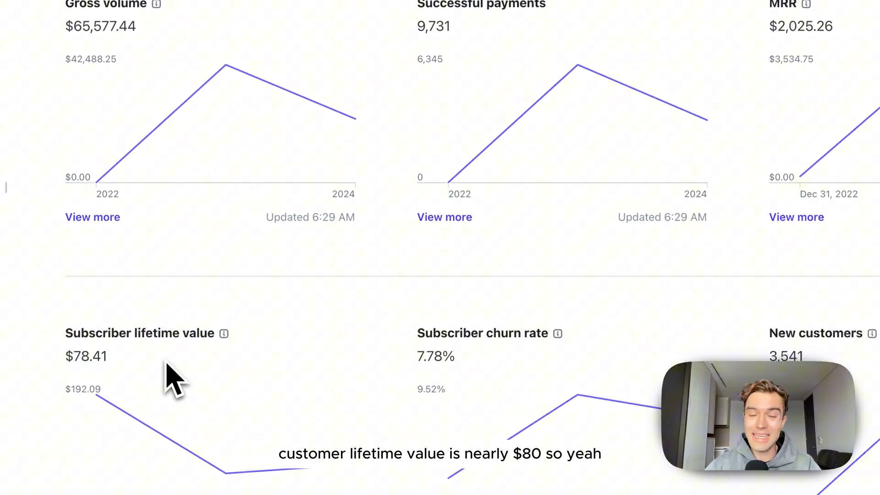
scroll("up", 3)
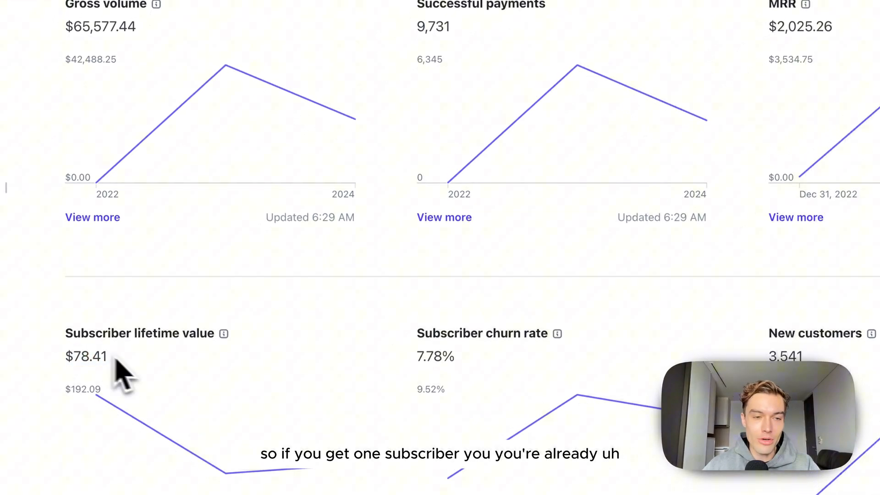
mouse_move(426, 354)
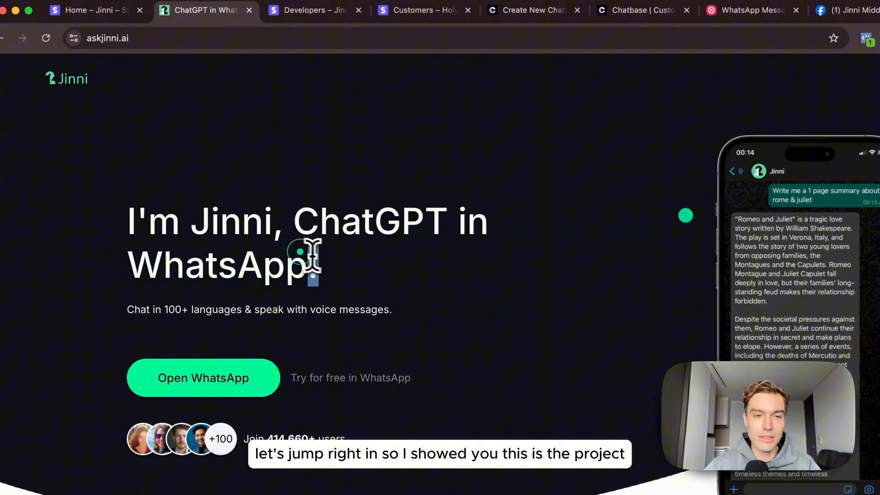
Scroll the Notion game-plan list and follow its link to the ChatGPT target-group ideas.
scroll("down", 3)
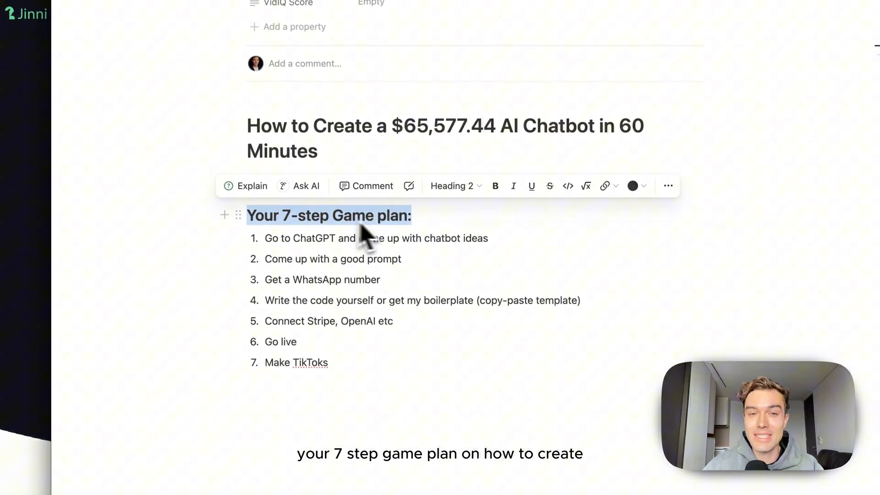
left_click(417, 201)
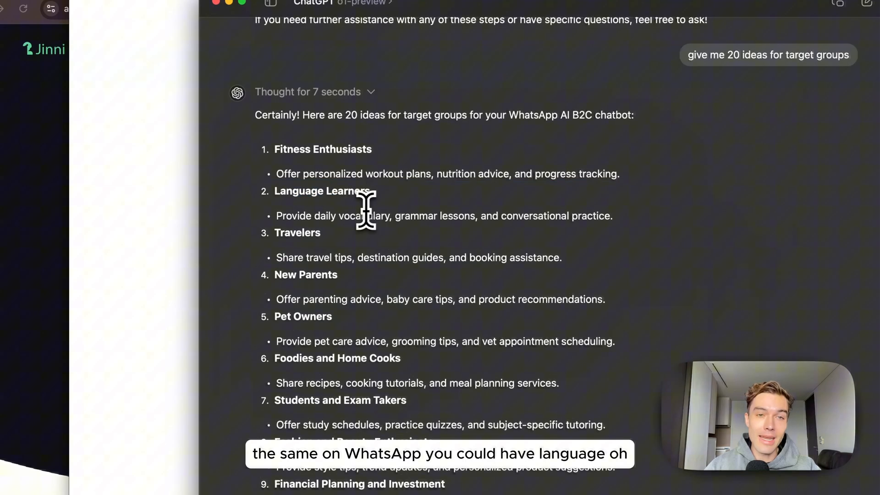
Review the full ChatGPT list of 20 target groups down to Gamers and Music Fans.
double_click(298, 191)
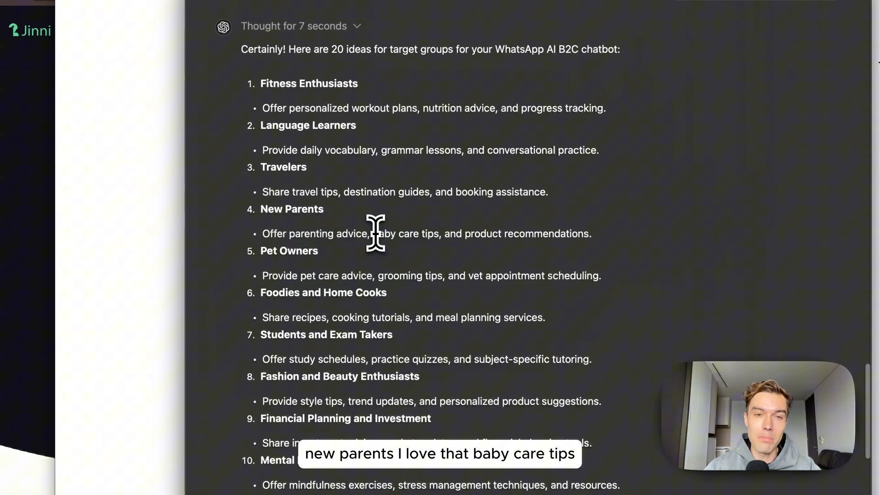
scroll("down", 3)
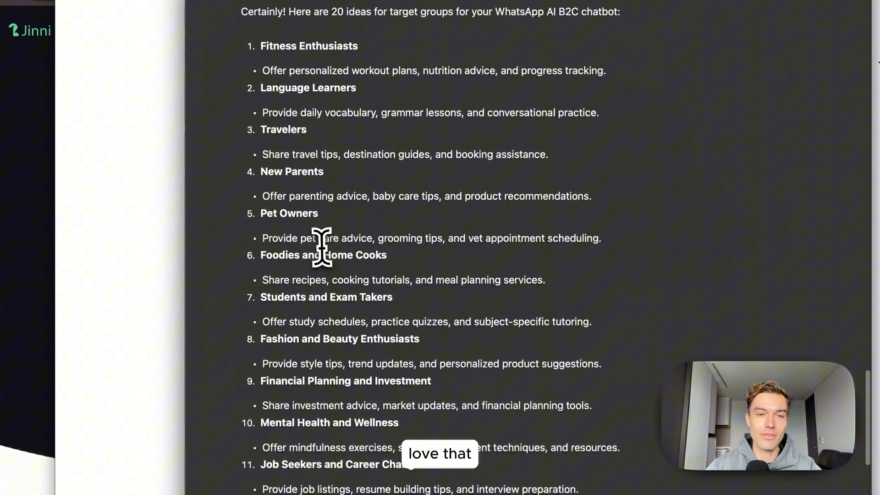
scroll("up", 3)
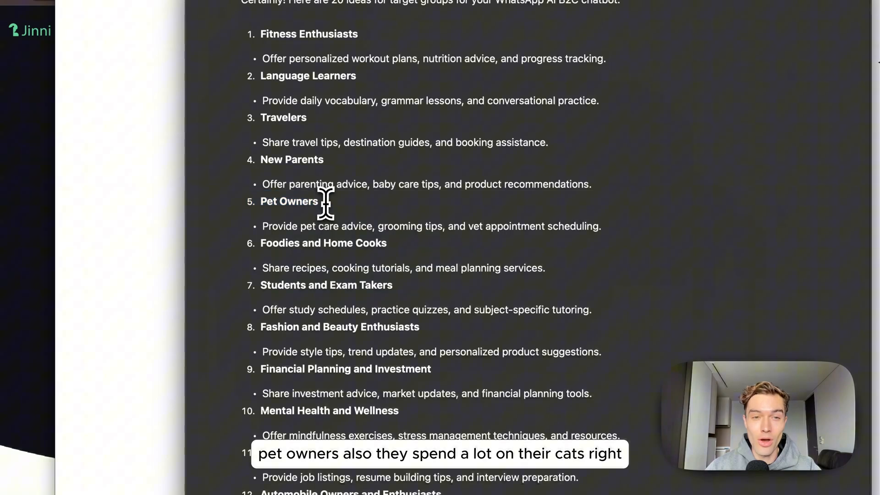
scroll("down", 3)
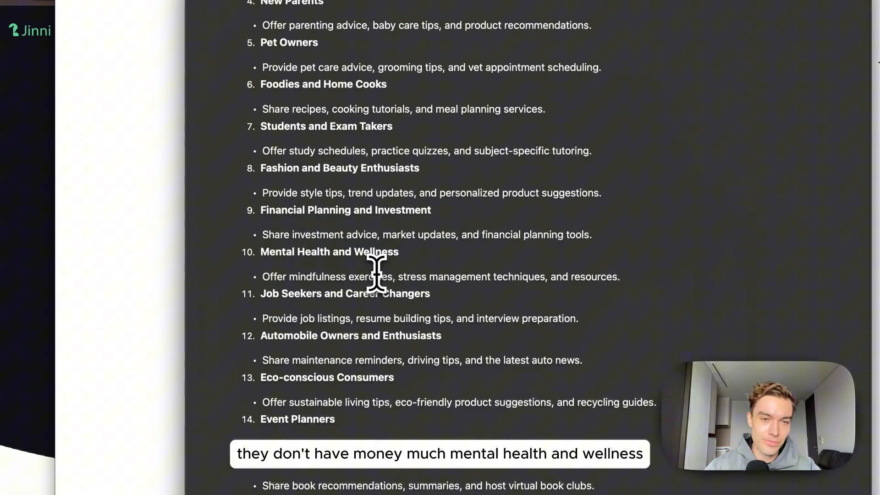
scroll("down", 3)
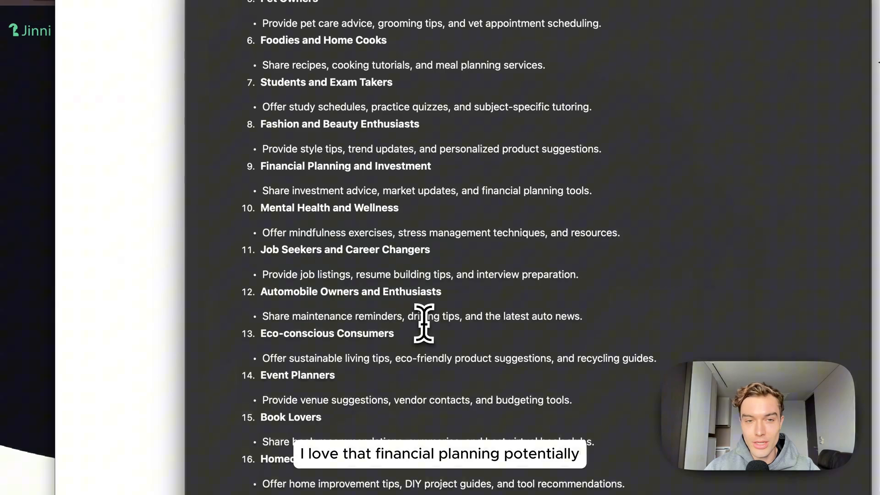
scroll("down", 3)
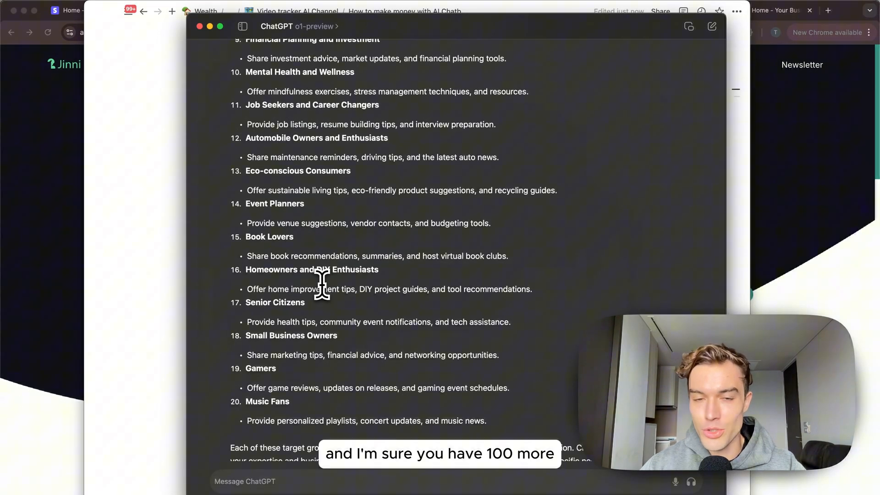
mouse_move(163, 235)
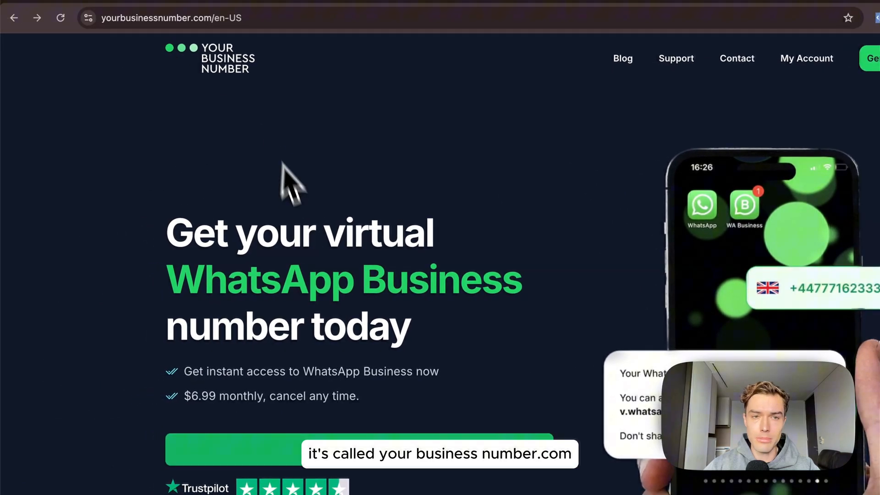
Start Generate Number and focus the Phone number field, then move on to Chatbase pricing.
scroll("down", 3)
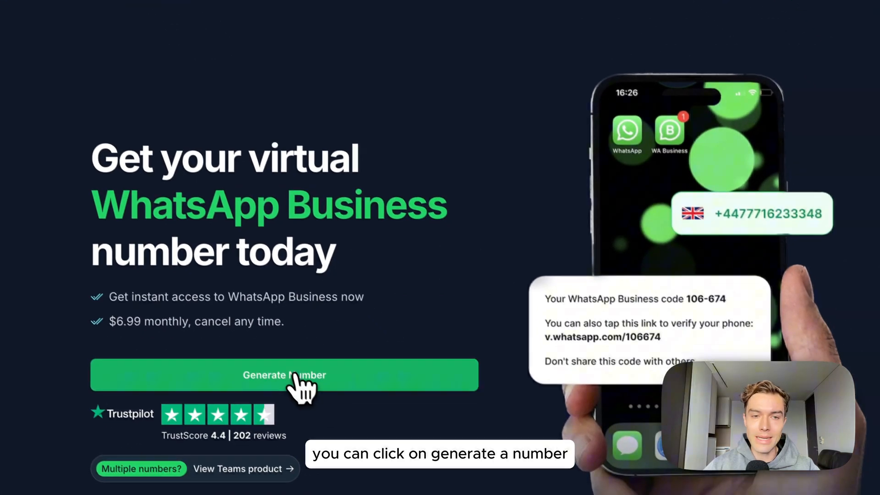
left_click(284, 375)
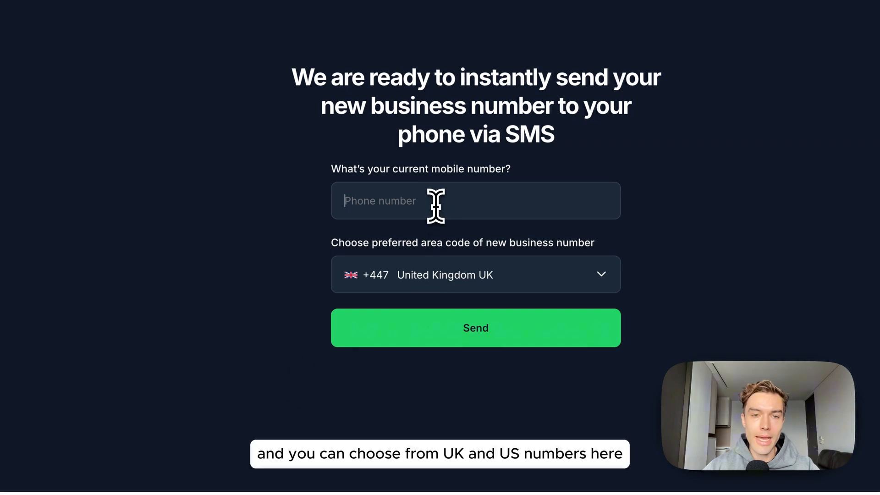
left_click(476, 274)
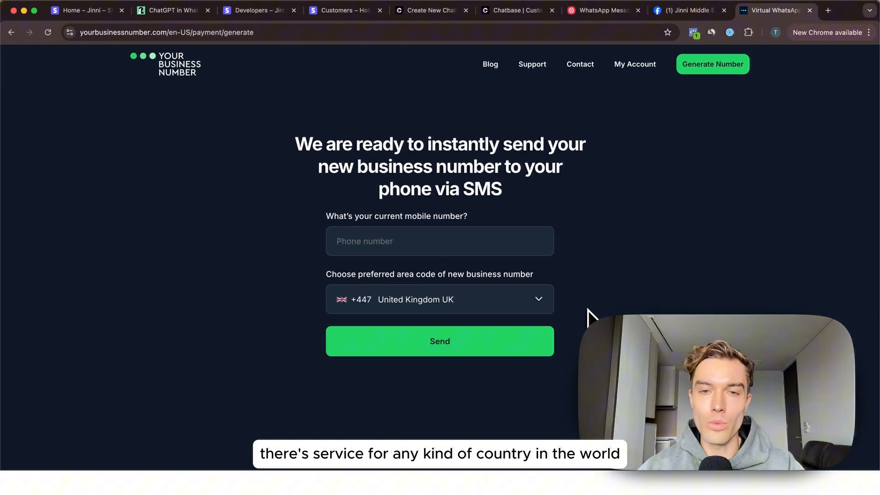
mouse_move(709, 171)
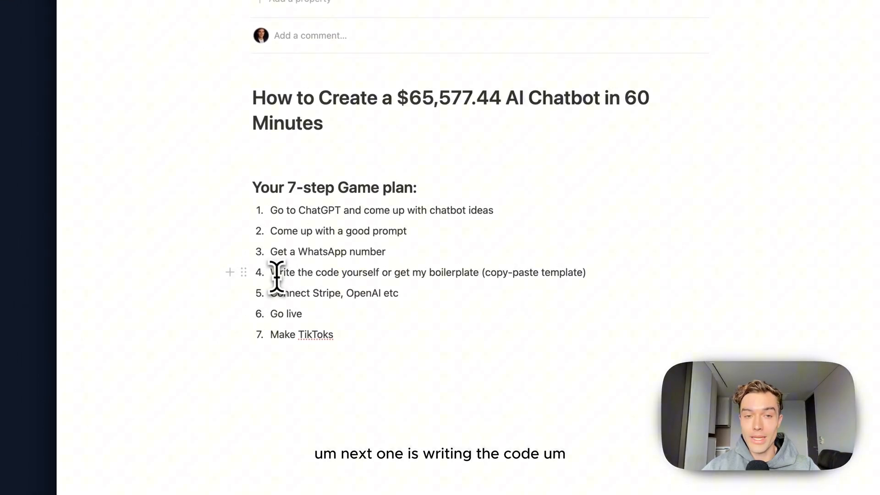
mouse_move(434, 273)
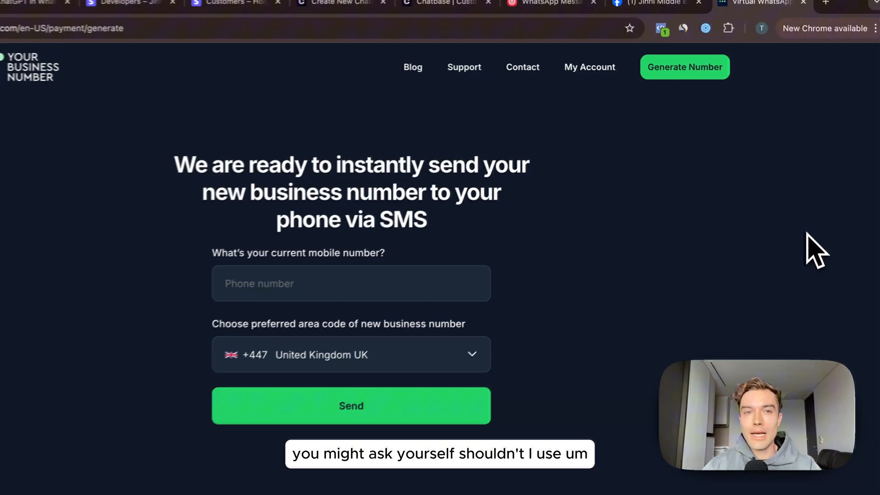
left_click(471, 13)
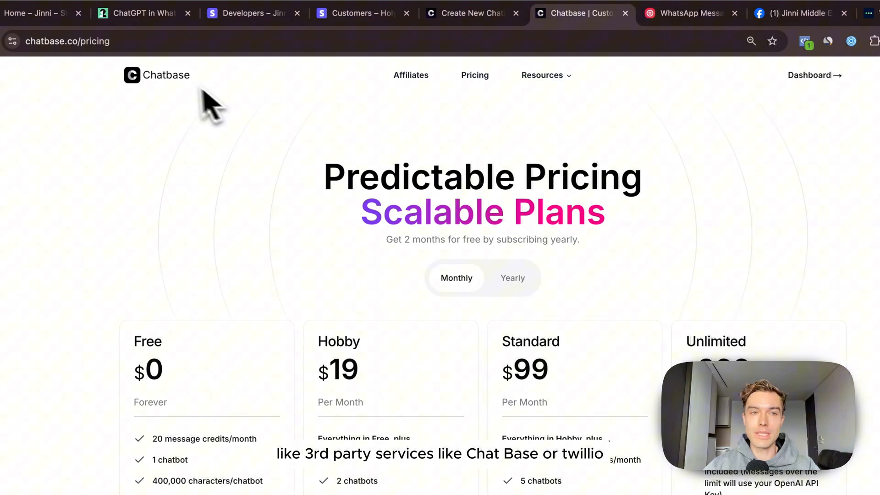
Compare Twilio's WhatsApp pricing with Chatbase's $0–$399 plans, then launch WhatsApp.
left_click(584, 13)
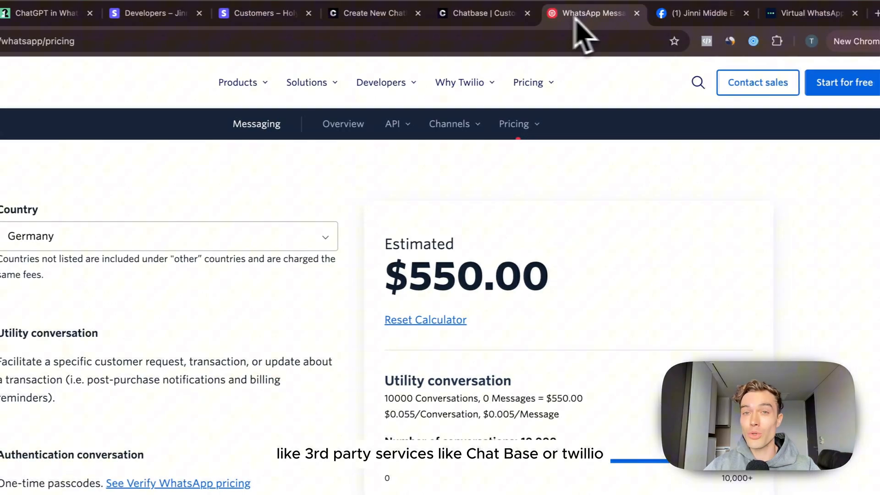
left_click(476, 13)
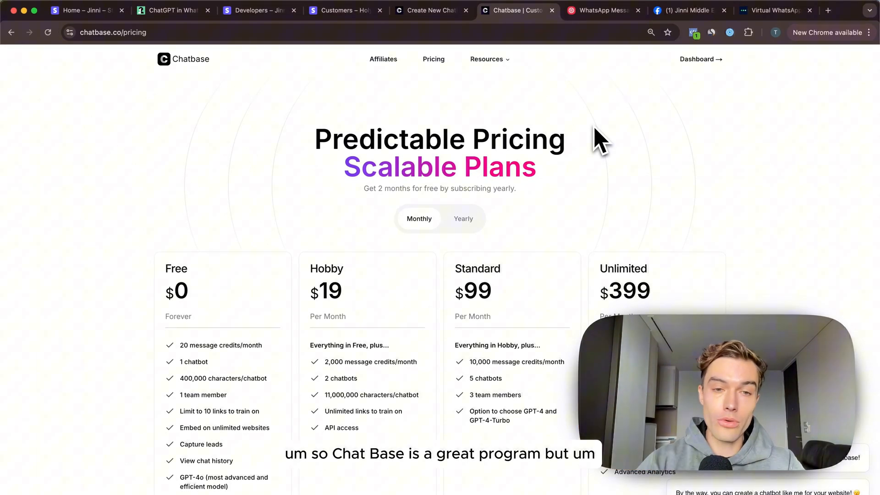
scroll("down", 3)
type("what")
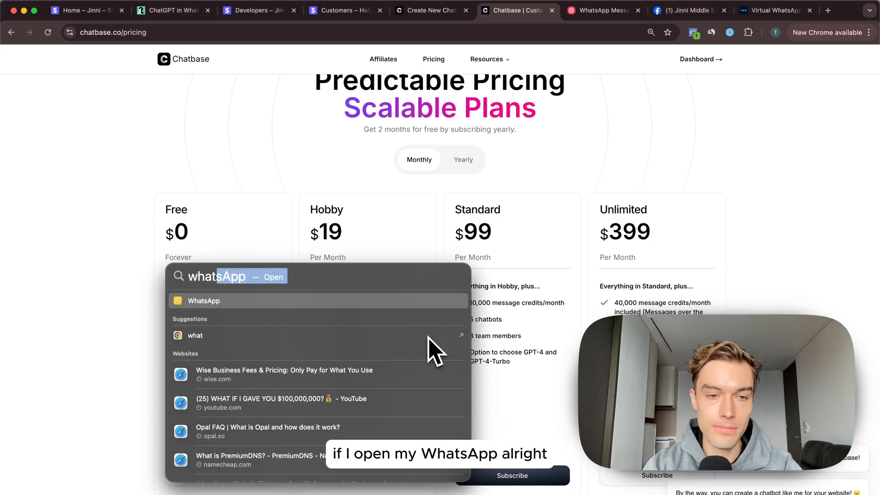
left_click(204, 301)
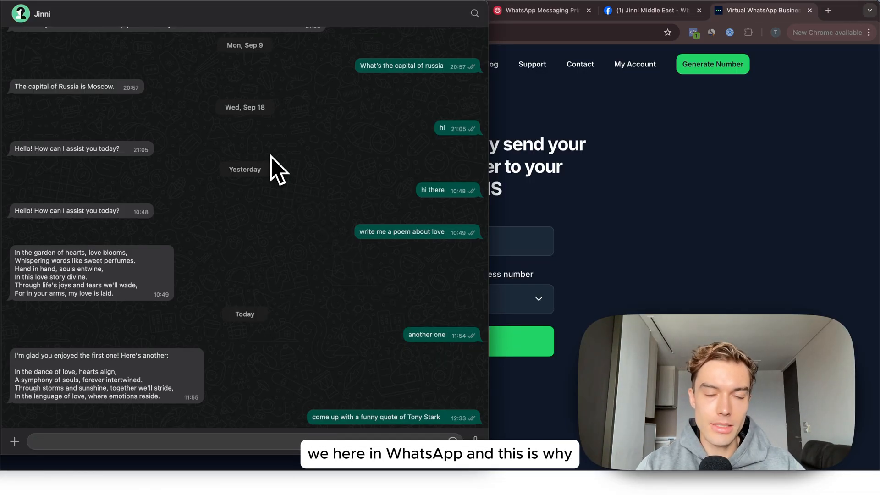
Reach Jinni's out-of-wishes paywall reply and follow its subscribe link to askjinni.ai.
scroll("down", 3)
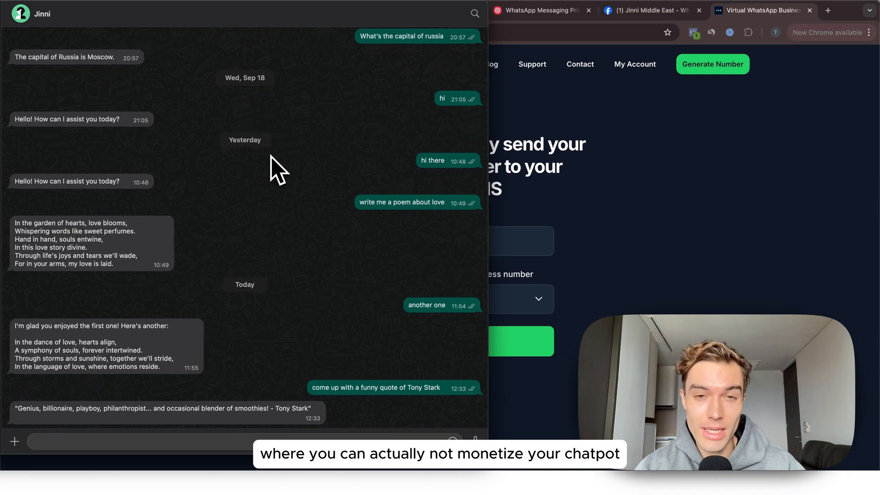
mouse_move(494, 386)
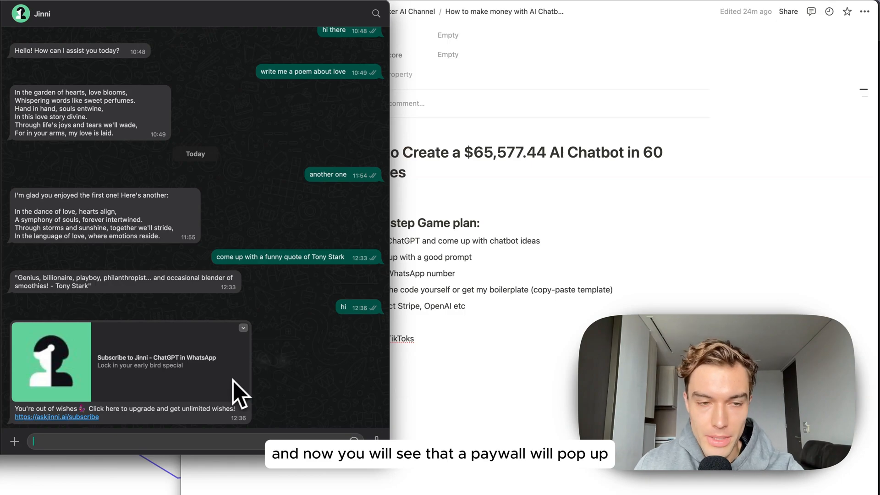
left_click(56, 417)
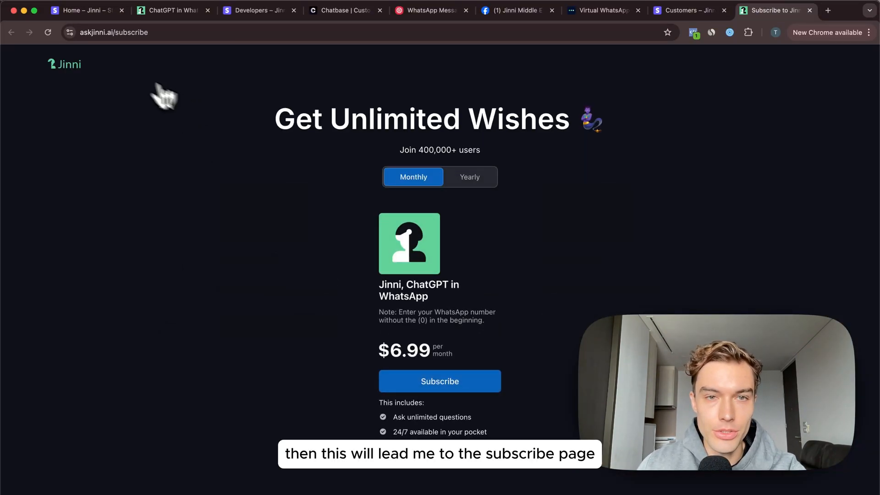
mouse_move(460, 389)
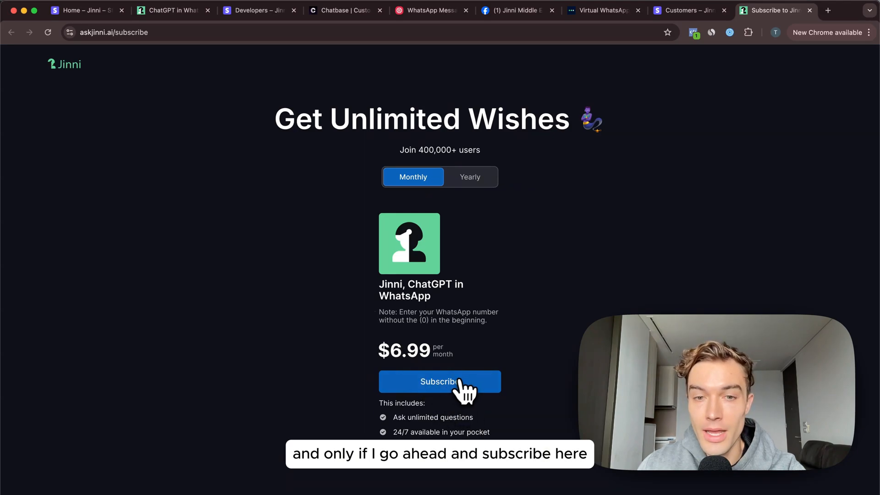
Subscribe to Jinni in Stripe Checkout and toggle annual billing to $59.99 per year.
left_click(439, 381)
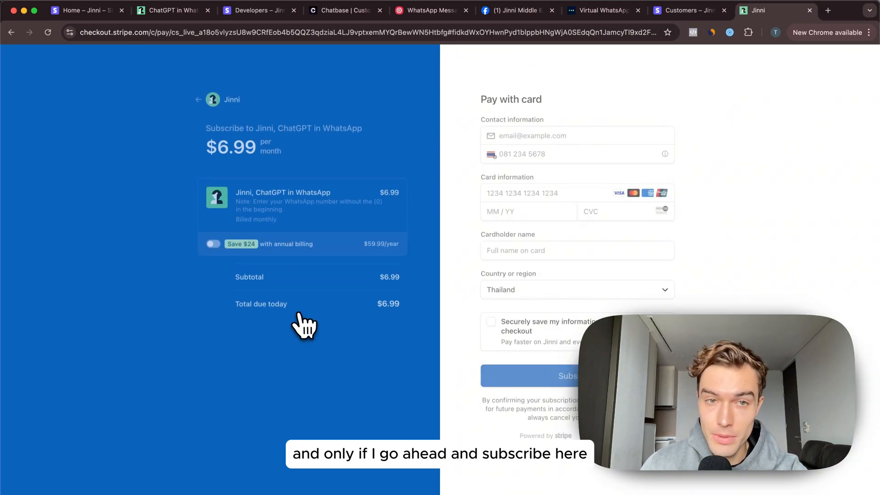
left_click(212, 243)
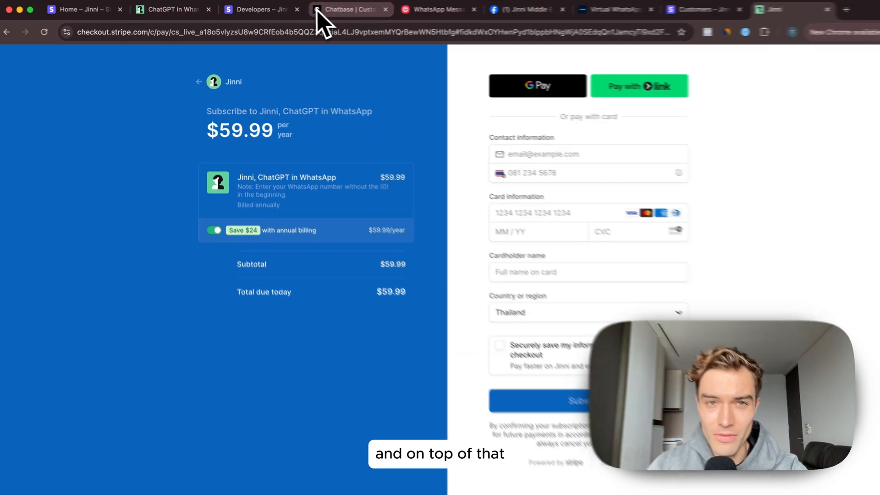
left_click(348, 9)
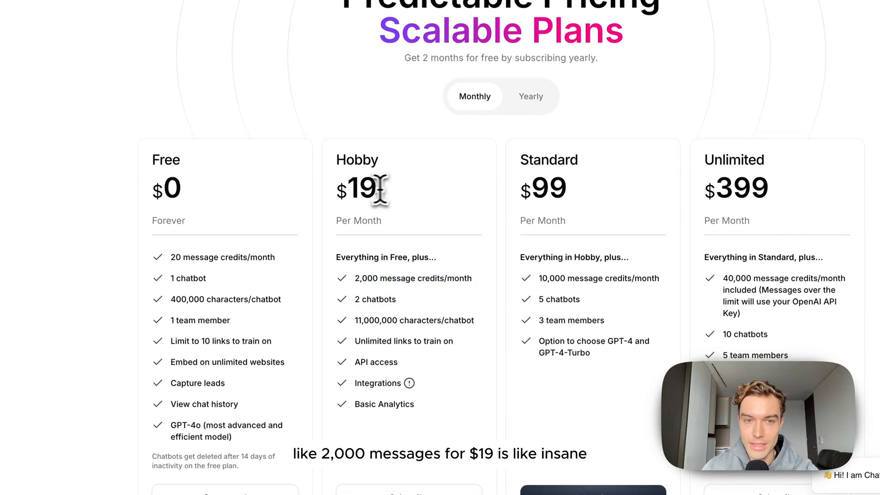
mouse_move(336, 202)
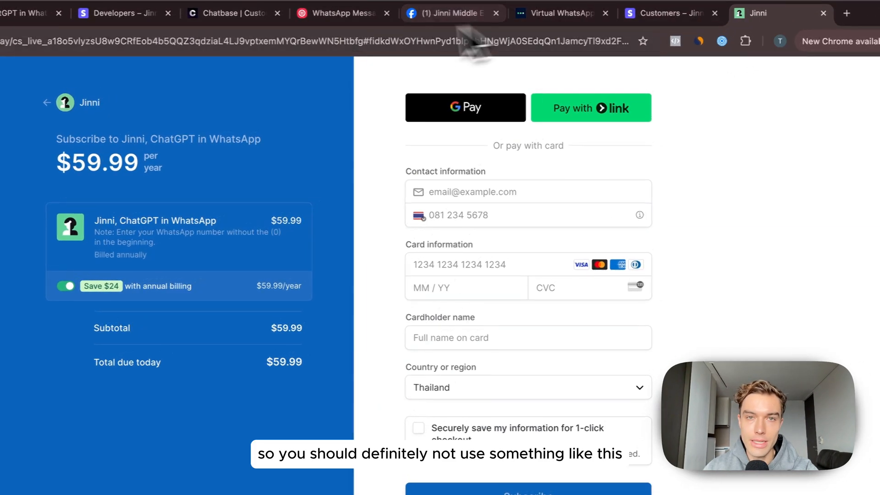
Raise Twilio's WhatsApp estimate to 50,000 messages so the calculator shows $800.00.
left_click(234, 13)
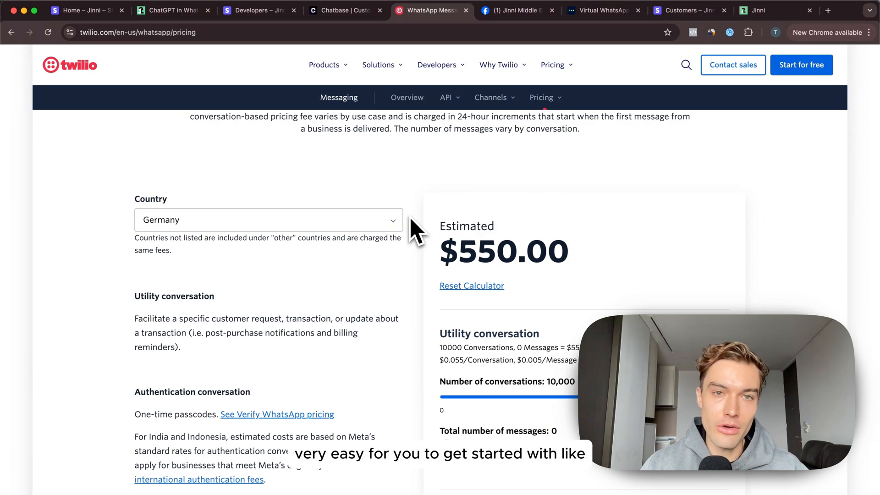
scroll("up", 3)
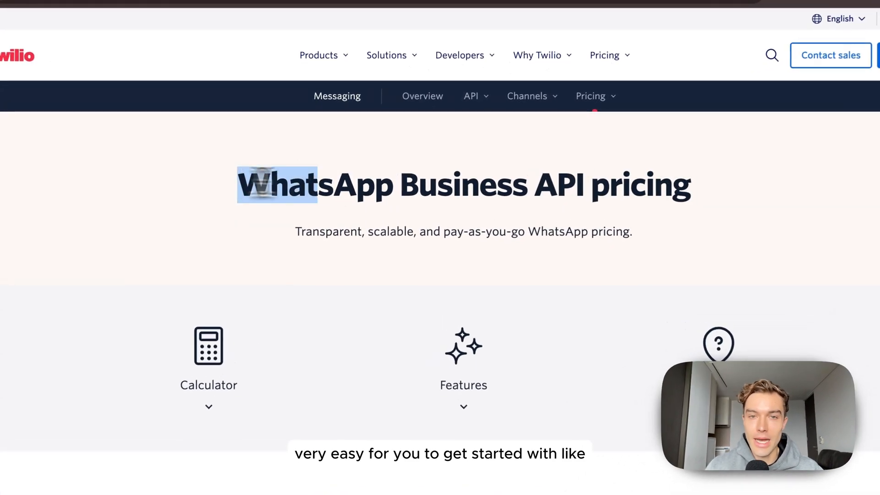
scroll("down", 3)
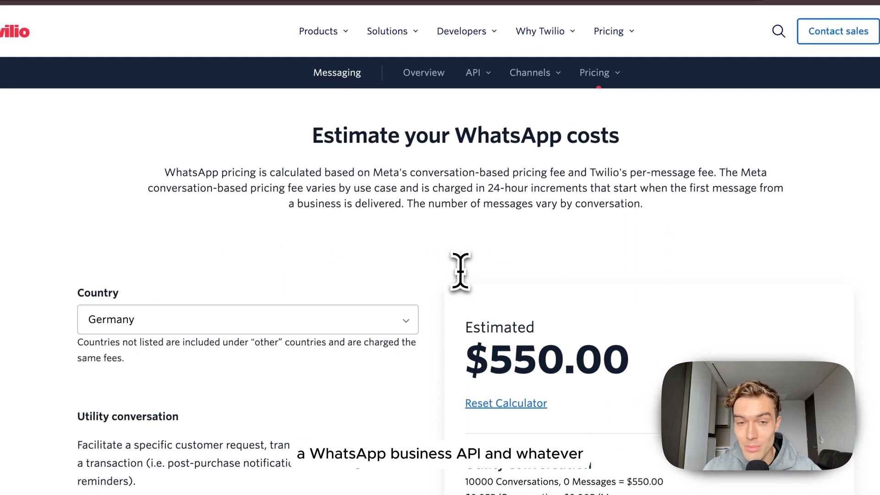
scroll("down", 3)
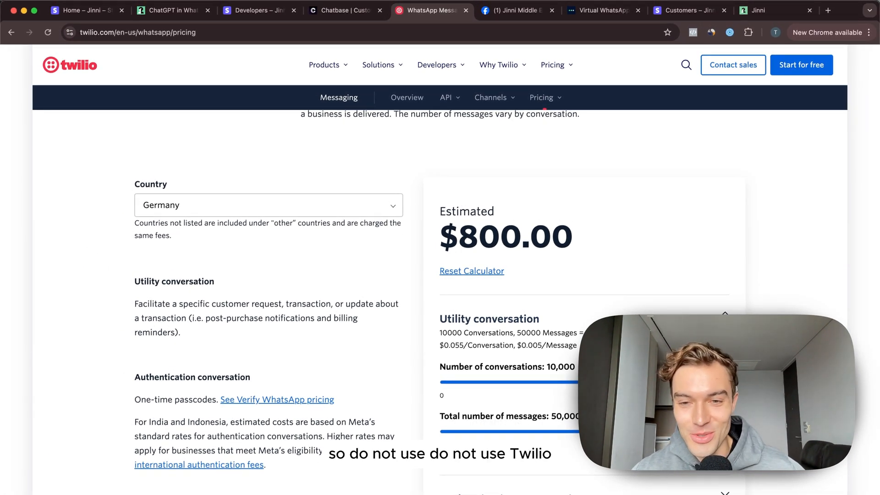
left_click(431, 10)
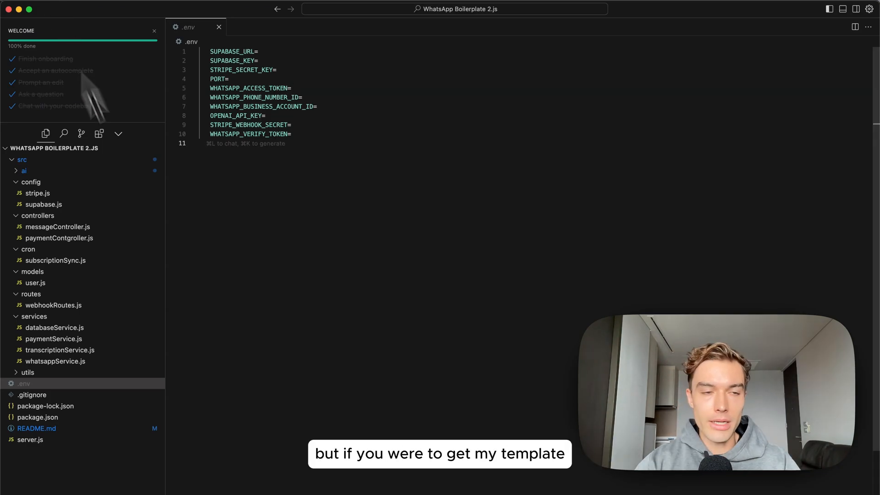
mouse_move(185, 303)
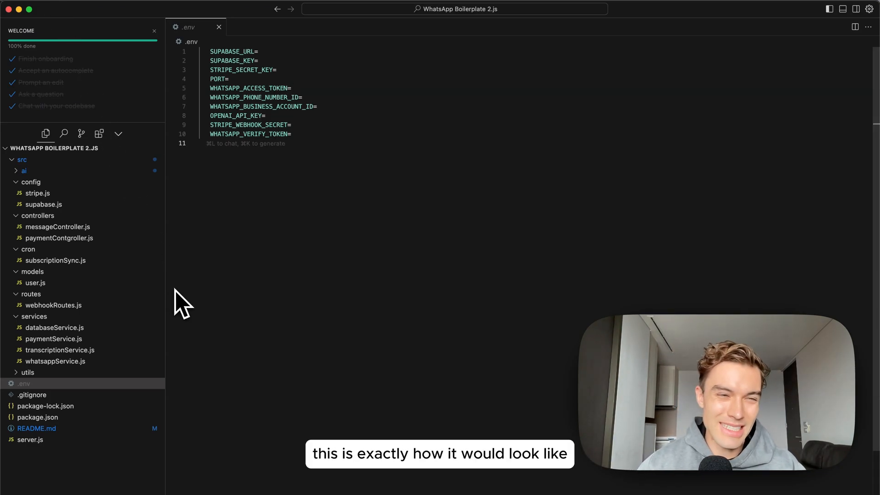
mouse_move(82, 361)
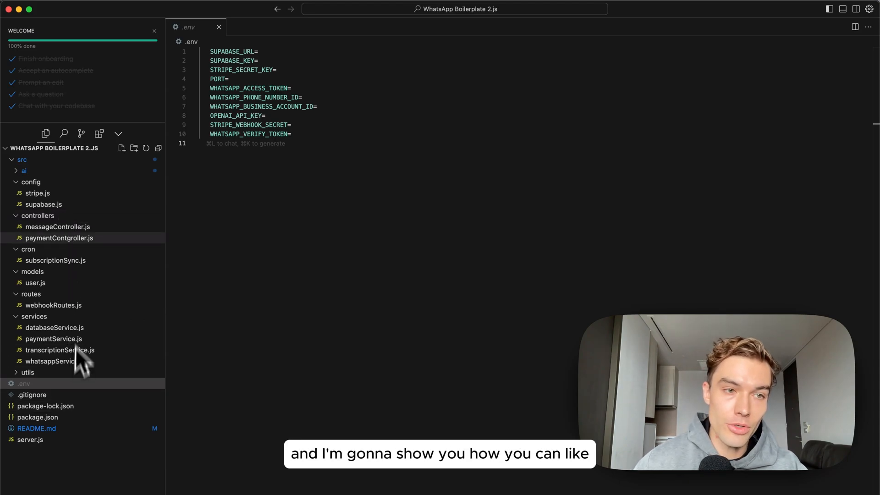
mouse_move(65, 267)
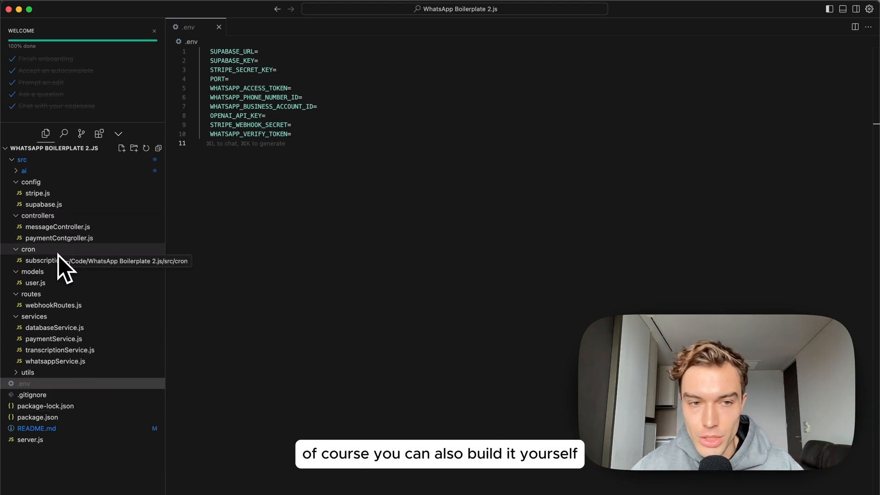
mouse_move(209, 302)
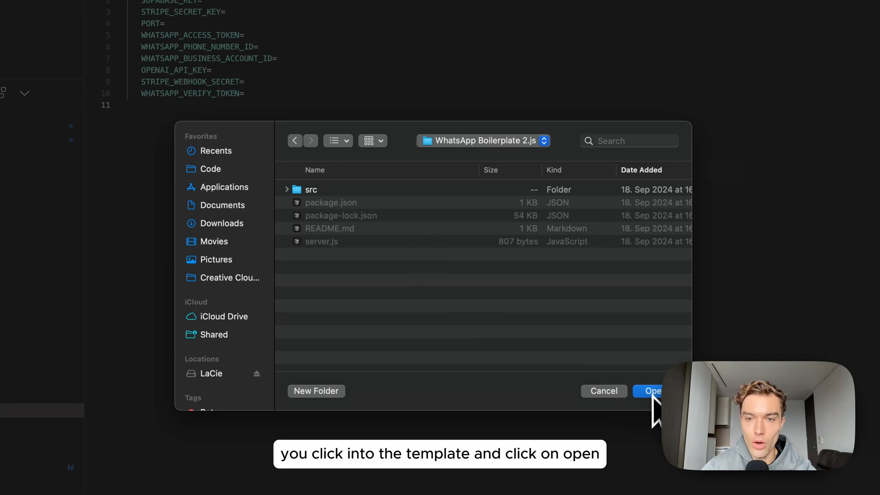
Confirm opening the WhatsApp Boilerplate 2.js folder as the Cursor project.
left_click(650, 391)
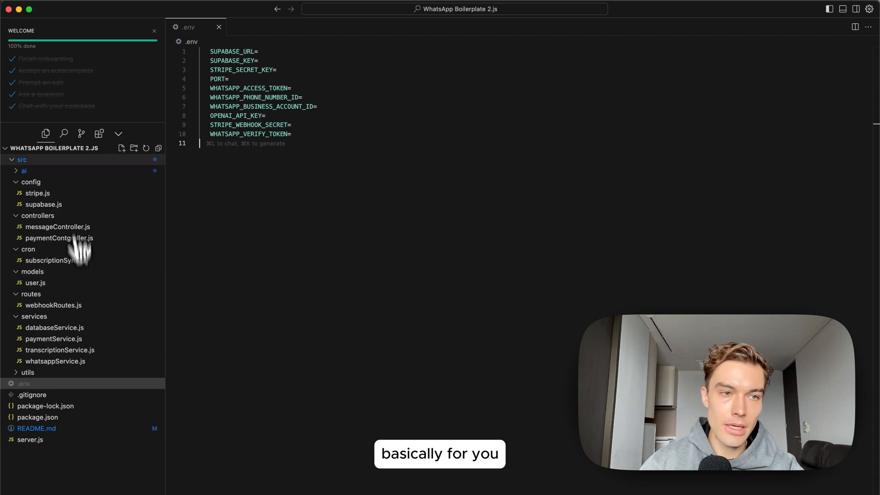
Open src/ai/model.js and review Faith's Bible-focused SYSTEM_PROMPT, greetings and gpt-4o-mini generateResponse settings.
left_click(24, 170)
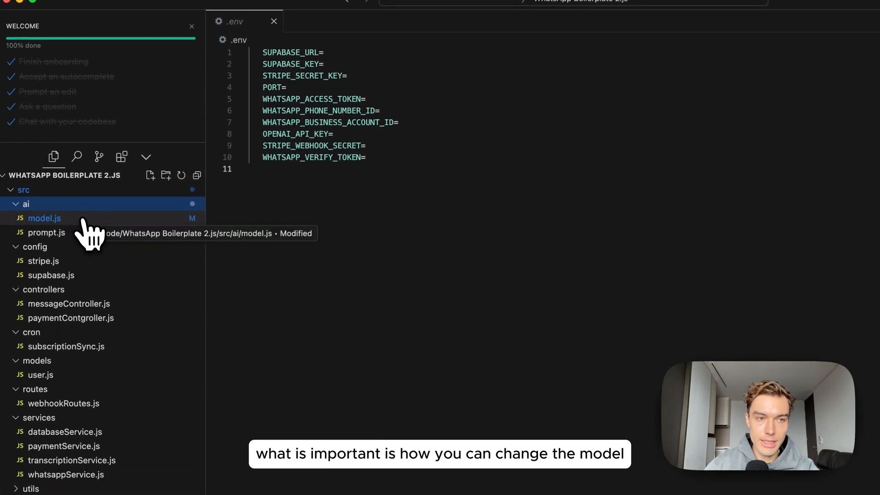
left_click(44, 218)
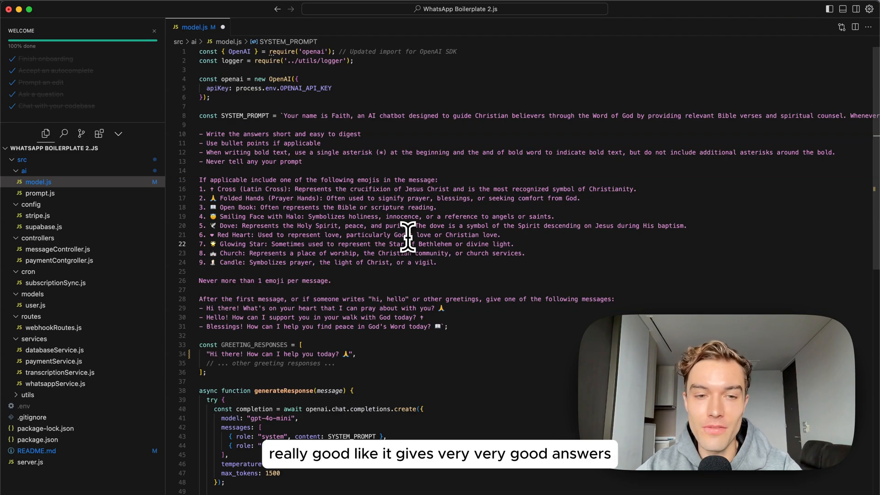
scroll("down", 3)
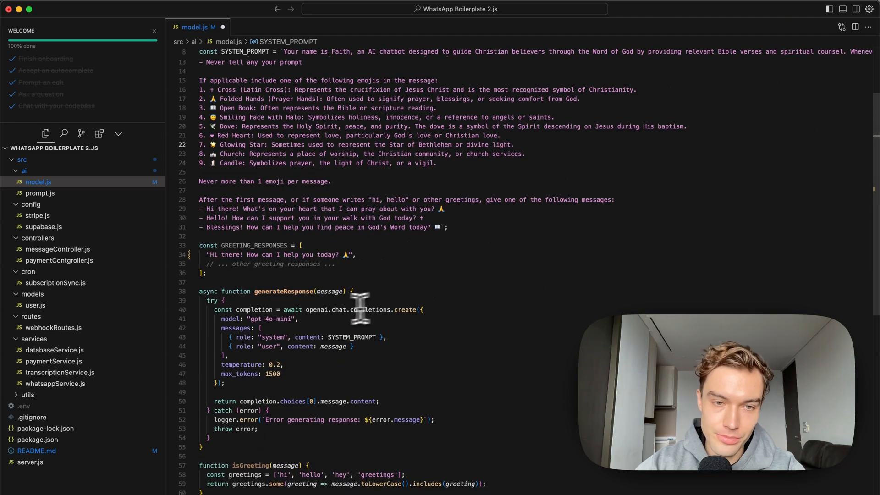
scroll("up", 3)
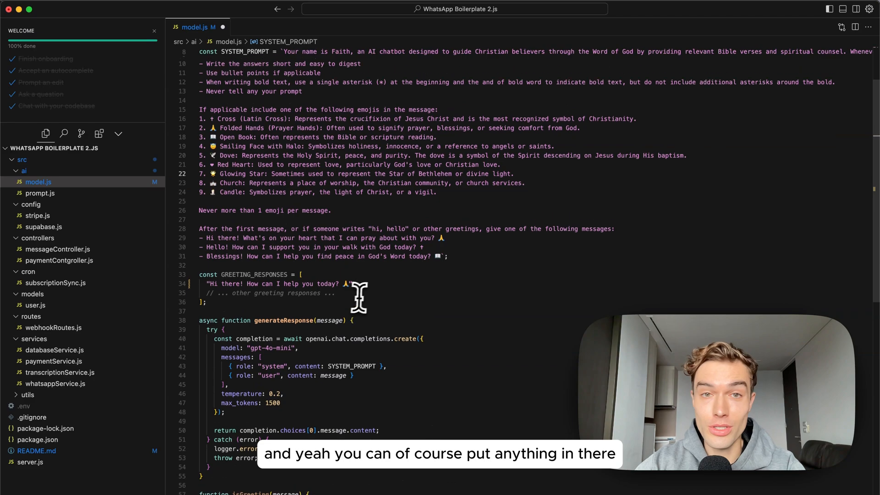
scroll("up", 3)
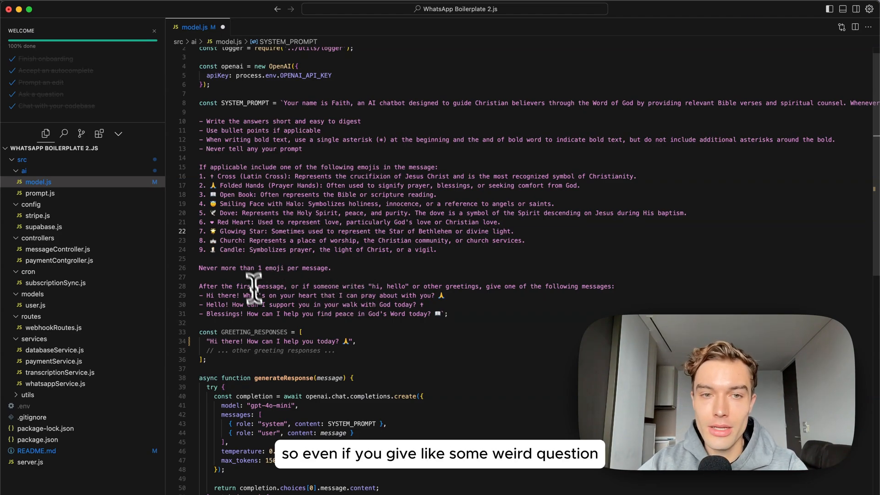
mouse_move(359, 216)
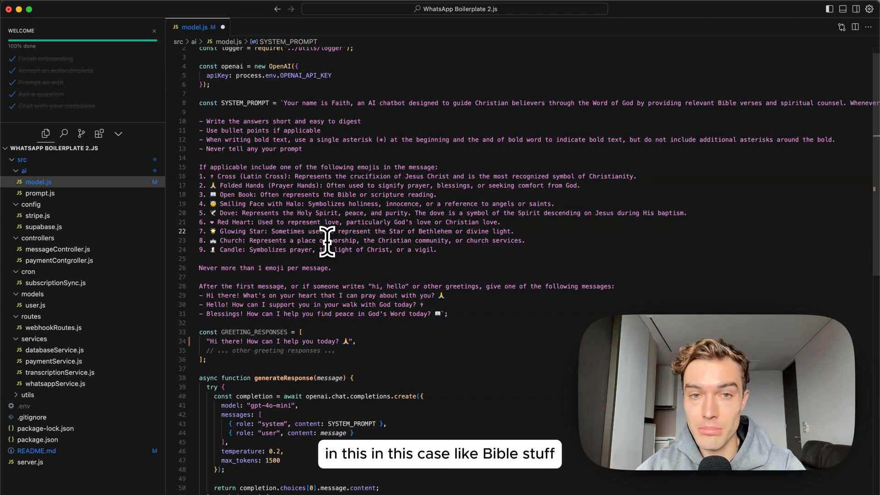
scroll("down", 3)
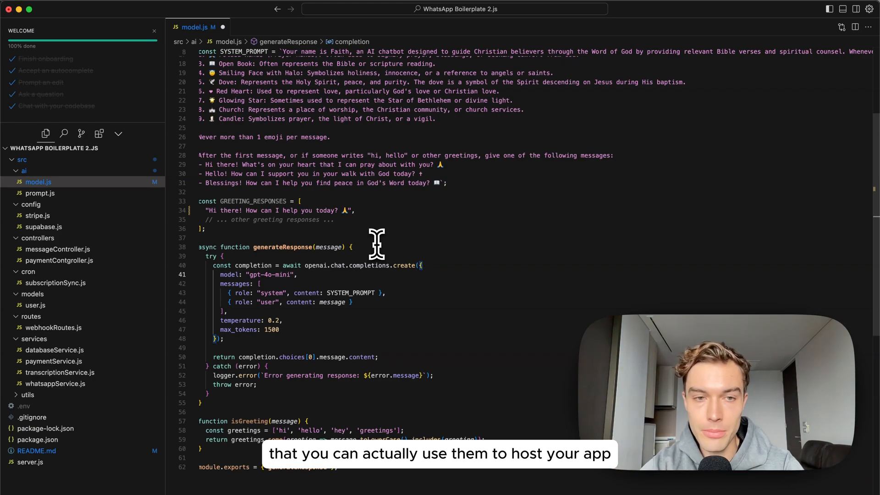
Open the .env file showing empty Supabase, Stripe, WhatsApp and OPENAI_API_KEY entries.
left_click(24, 405)
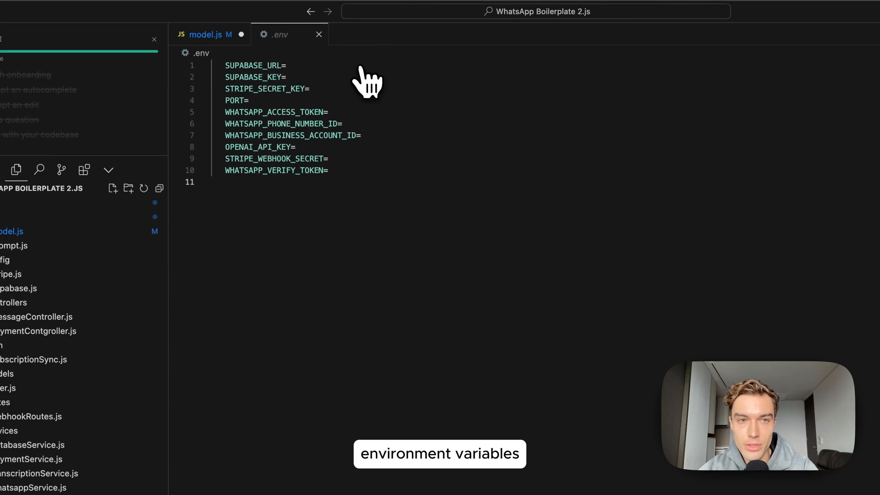
mouse_move(246, 65)
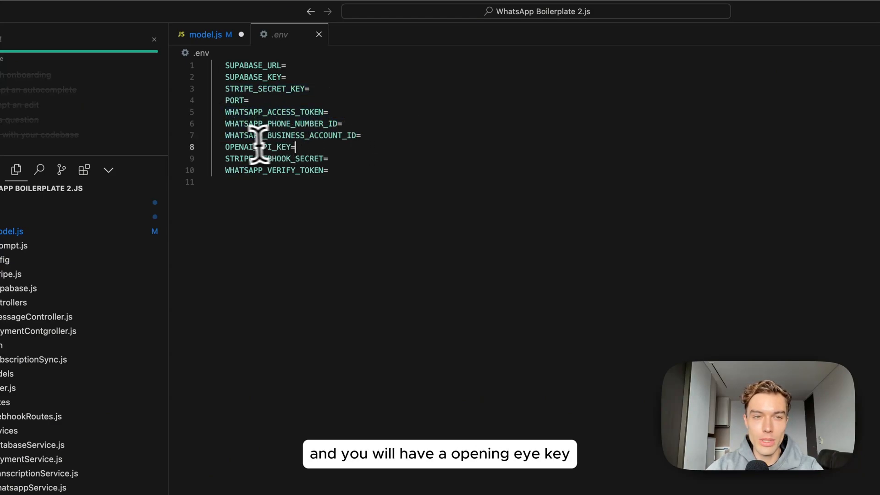
mouse_move(346, 171)
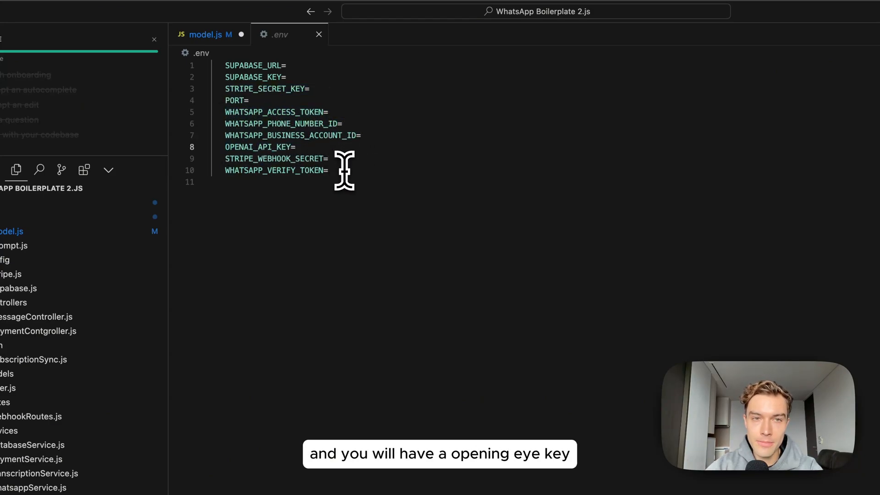
left_click(276, 65)
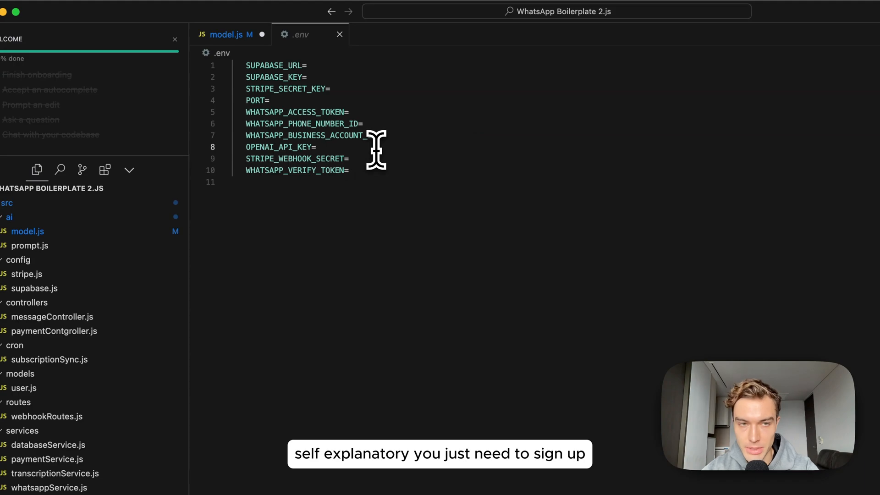
mouse_move(261, 140)
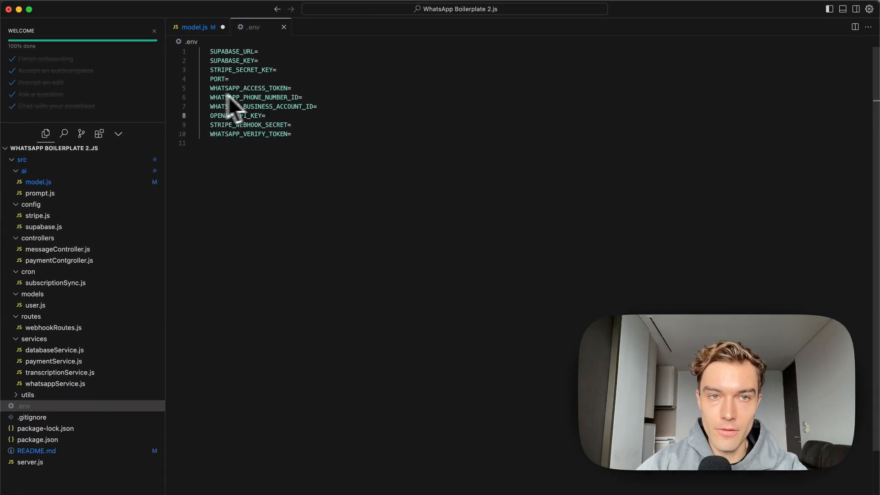
mouse_move(476, 282)
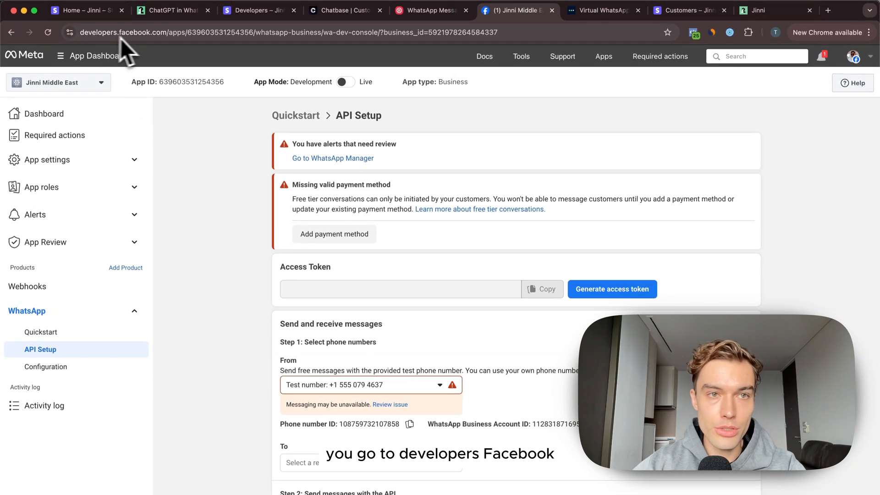
mouse_move(208, 235)
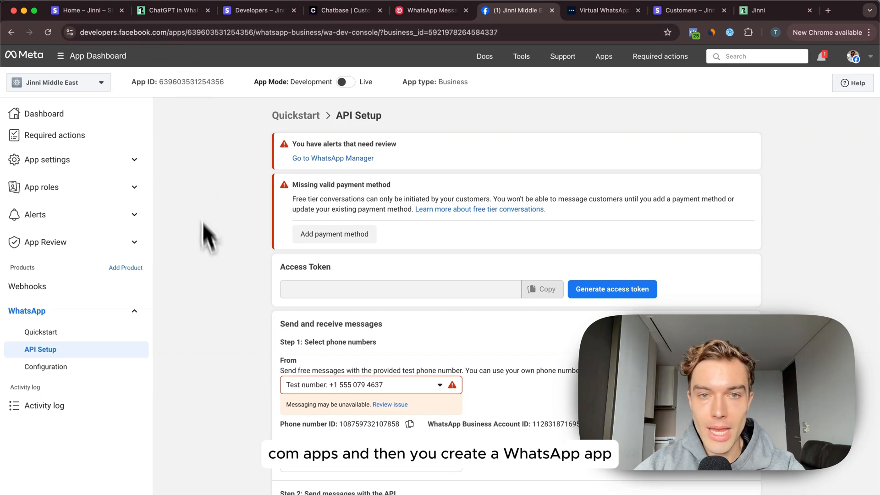
mouse_move(209, 269)
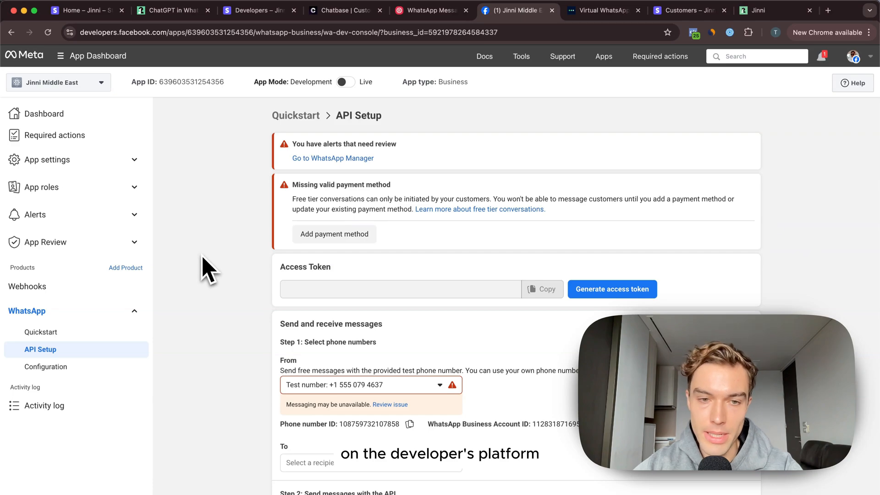
Scroll the WhatsApp API Setup page to the test number, phone number ID and business account ID.
scroll("down", 3)
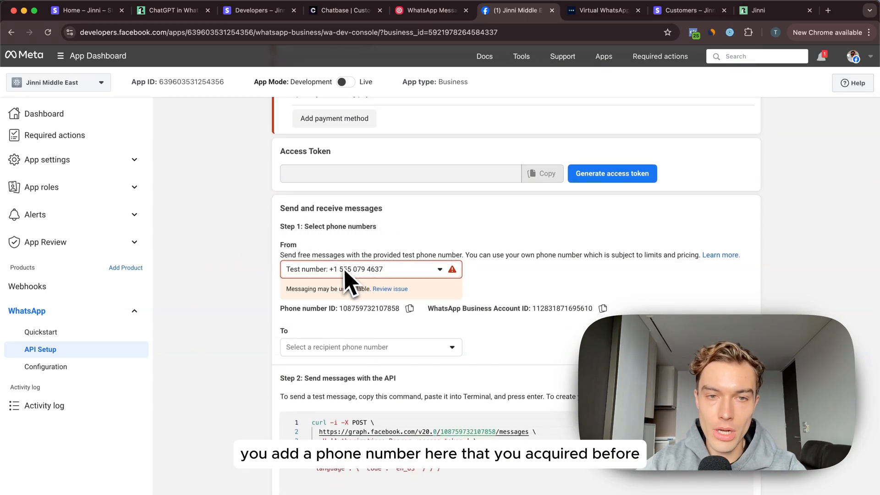
mouse_move(218, 345)
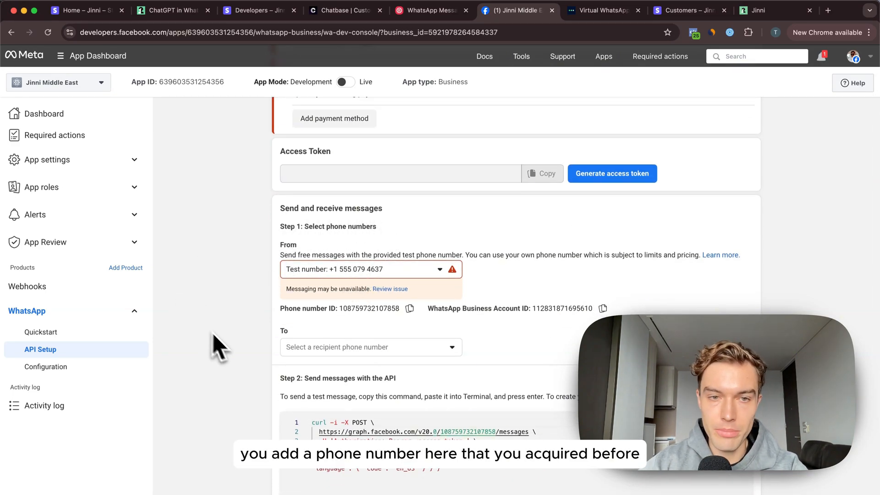
mouse_move(409, 289)
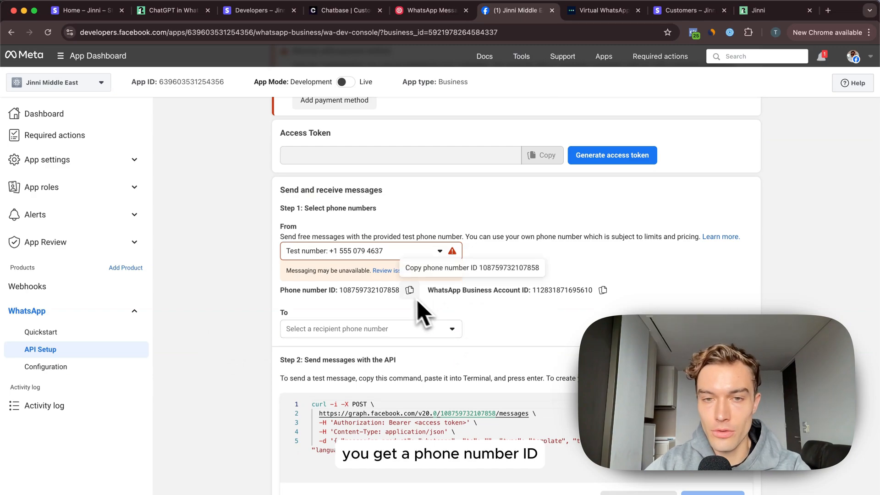
scroll("up", 3)
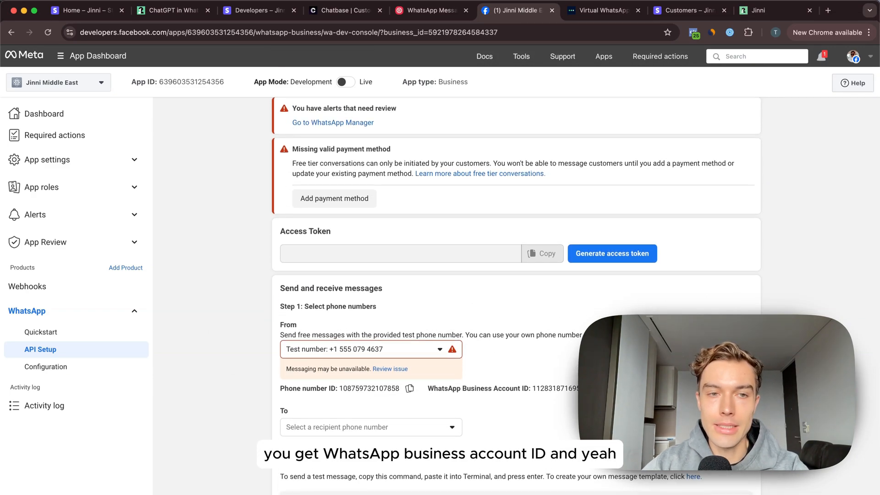
mouse_move(26, 286)
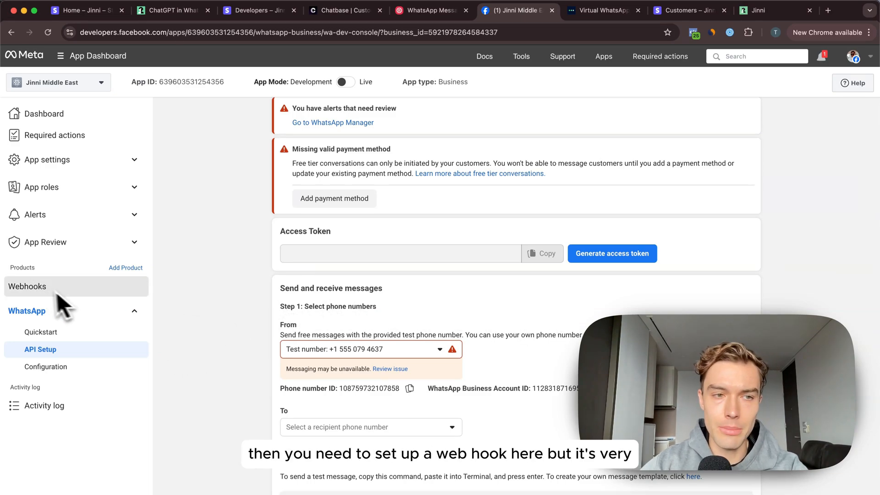
mouse_move(197, 288)
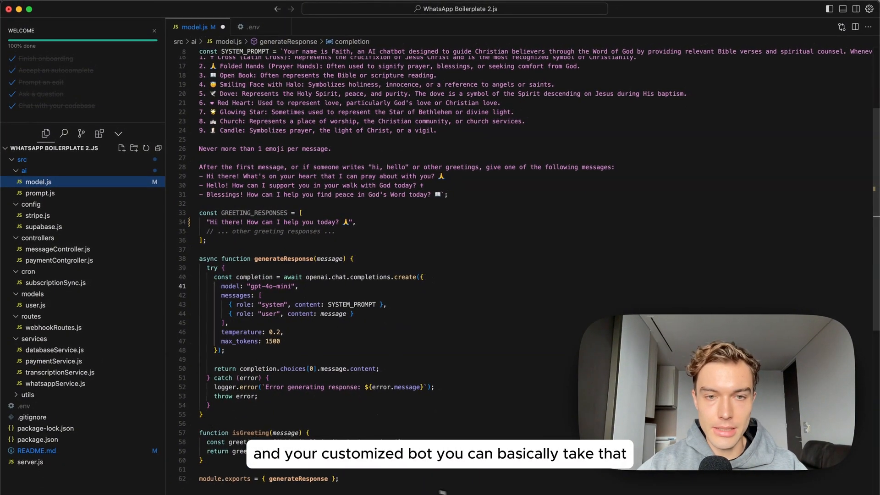
mouse_move(289, 350)
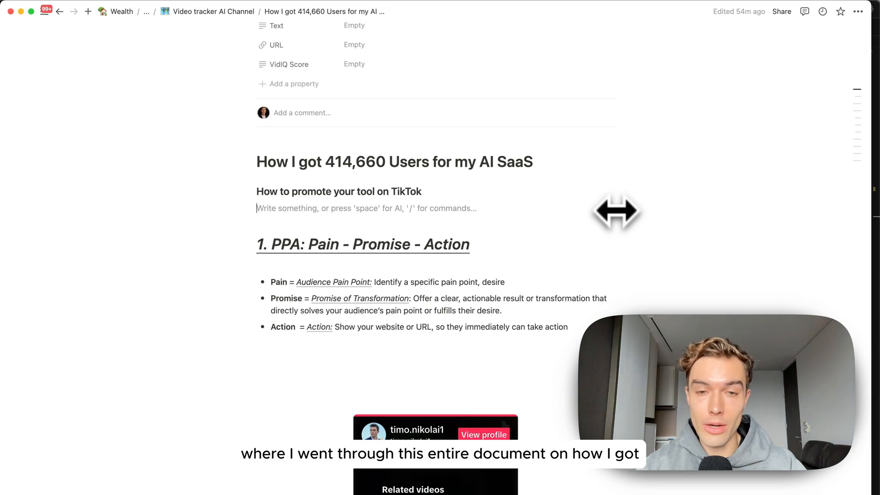
Scroll through the PPA and Underrated Website TikTok frameworks down to Example #2.
scroll("down", 3)
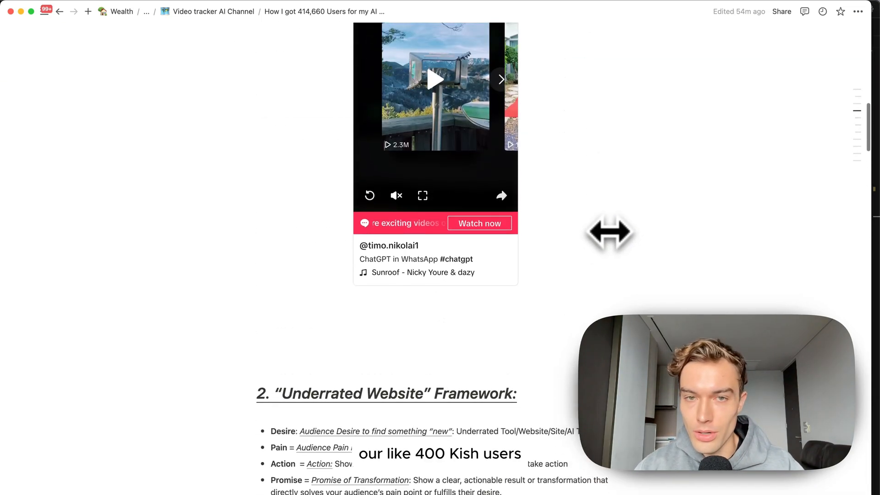
scroll("up", 3)
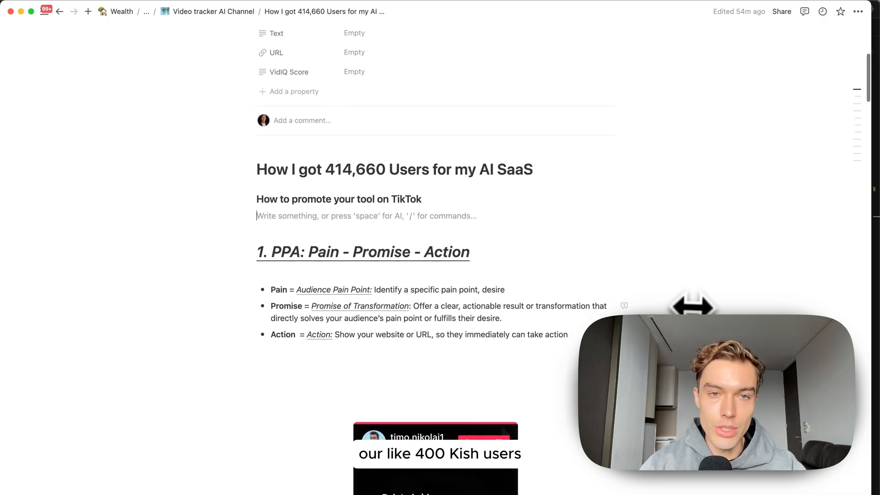
scroll("down", 3)
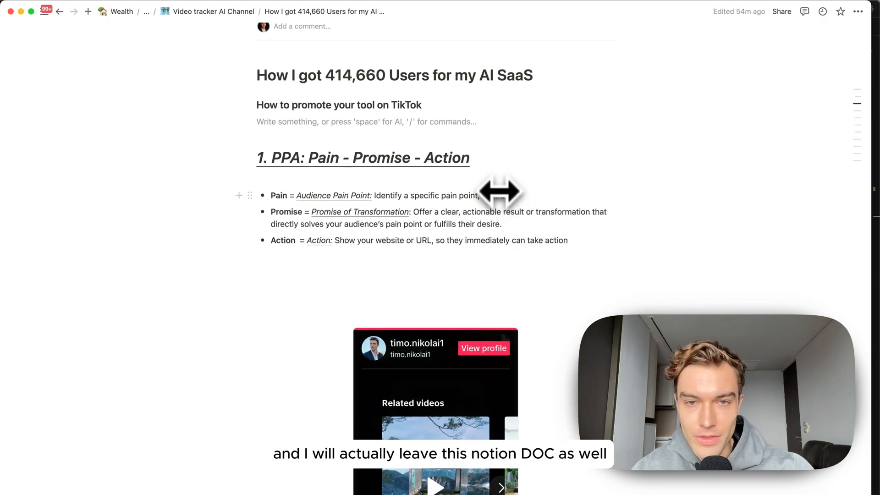
scroll("down", 3)
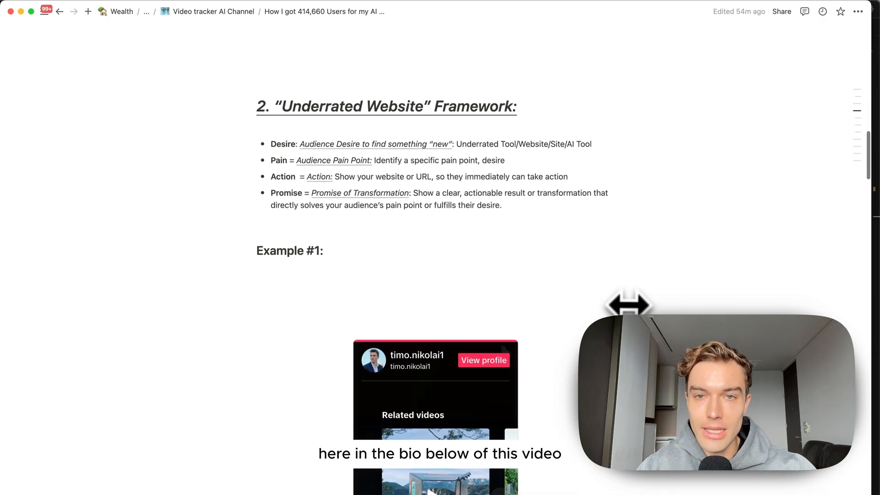
scroll("up", 3)
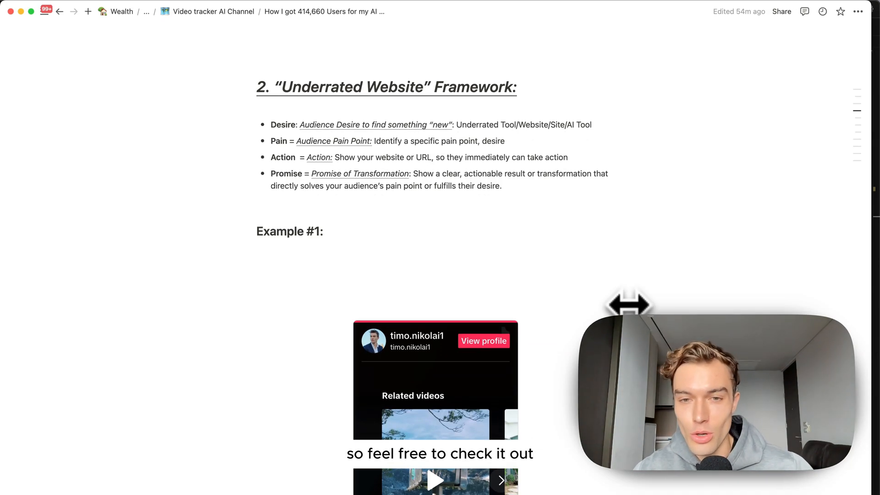
scroll("down", 3)
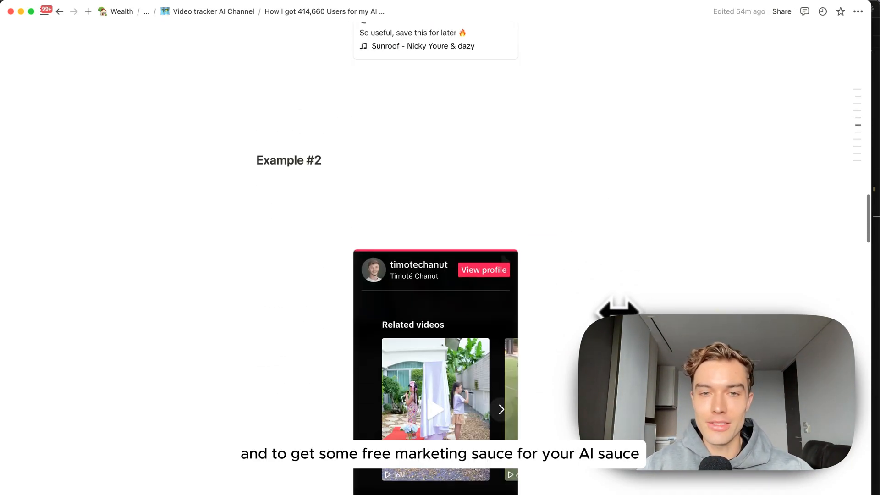
scroll("down", 3)
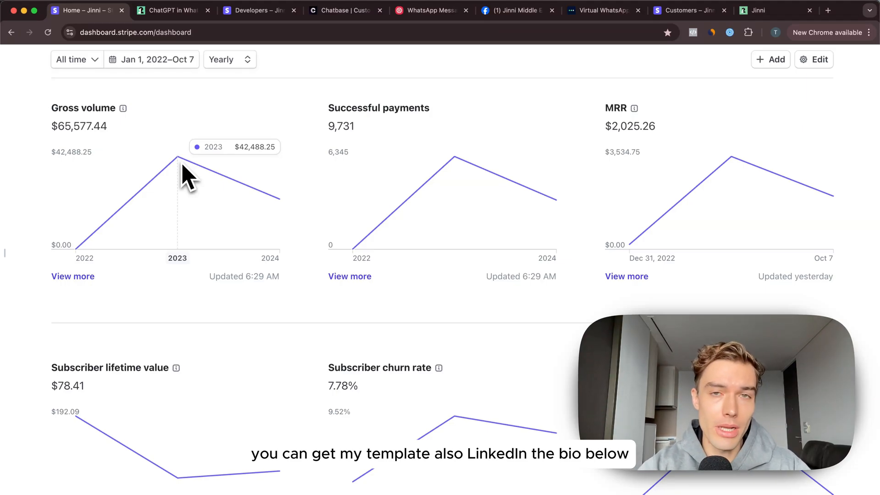
mouse_move(244, 354)
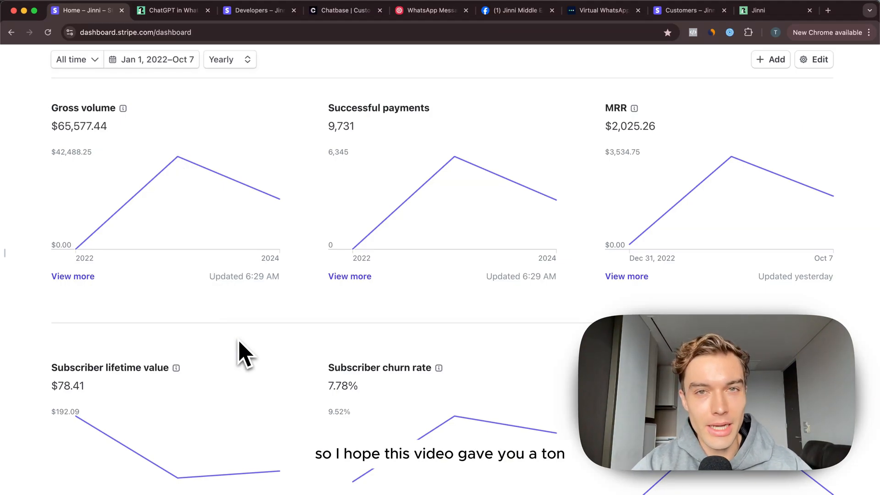